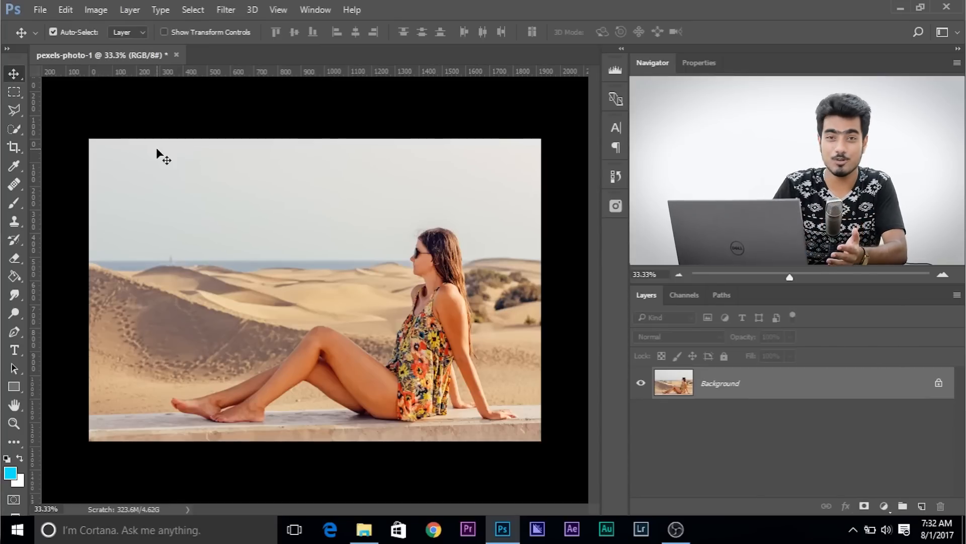
mouse_move(155, 151)
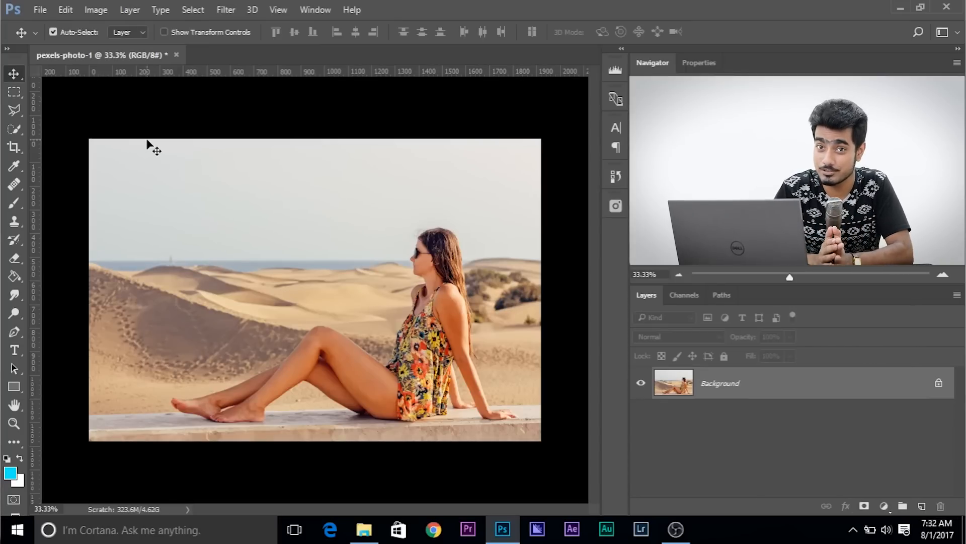
mouse_move(399, 264)
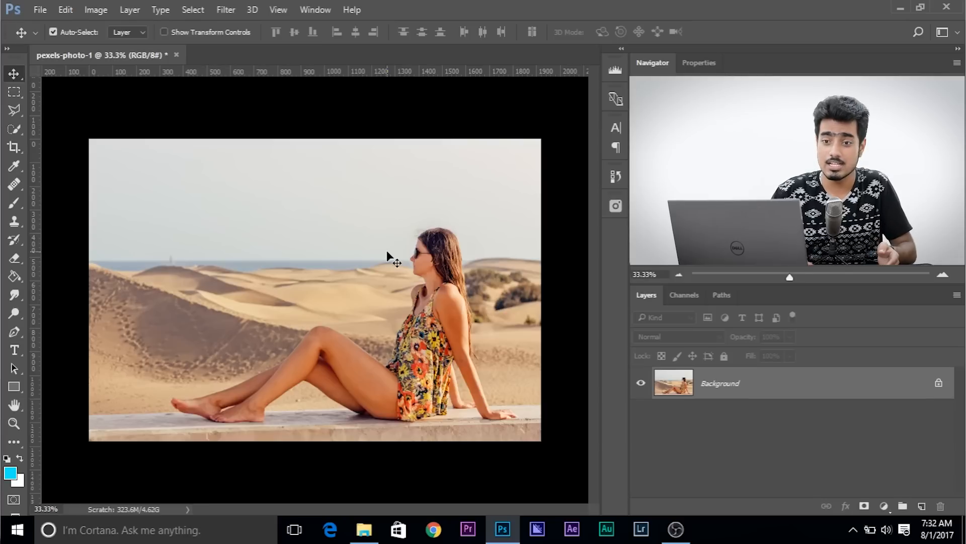
- Marquee-select the photo's left section down to the feet and across the legs, copying it to Layer 1
left_click(14, 94)
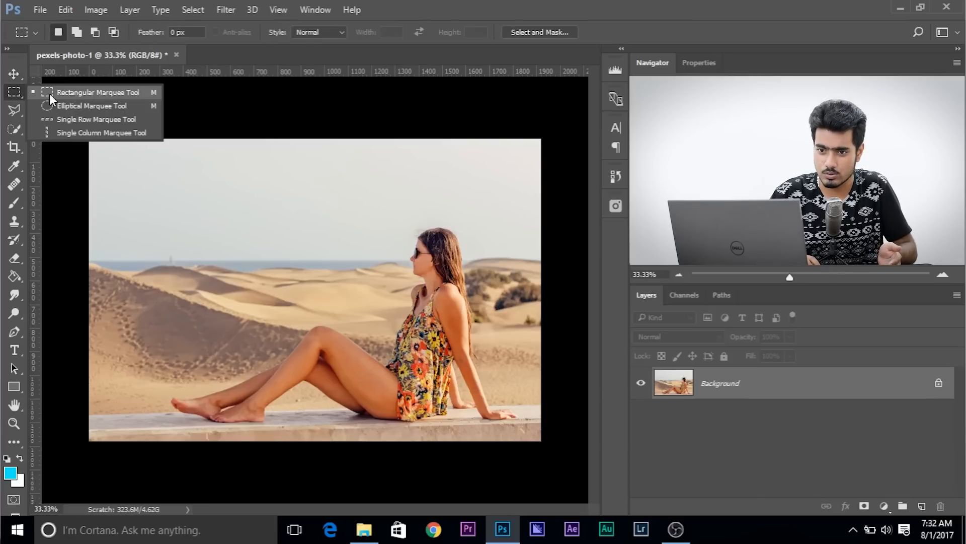
left_click(96, 92)
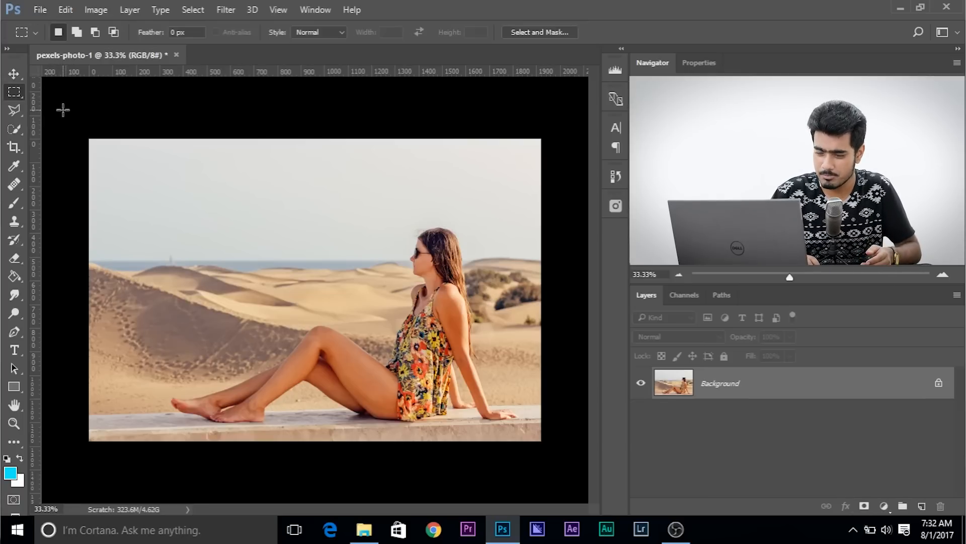
left_click_drag(90, 140, 115, 182)
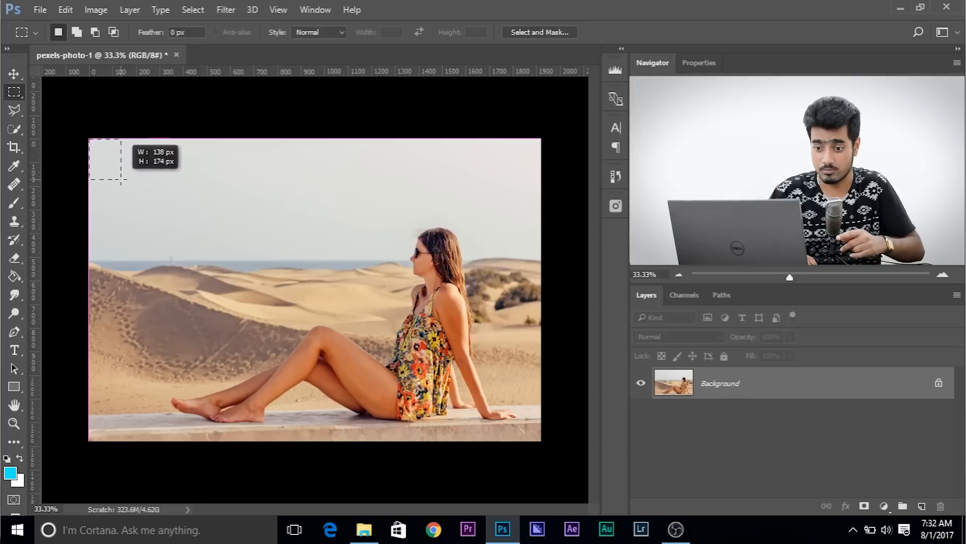
left_click_drag(110, 179, 171, 271)
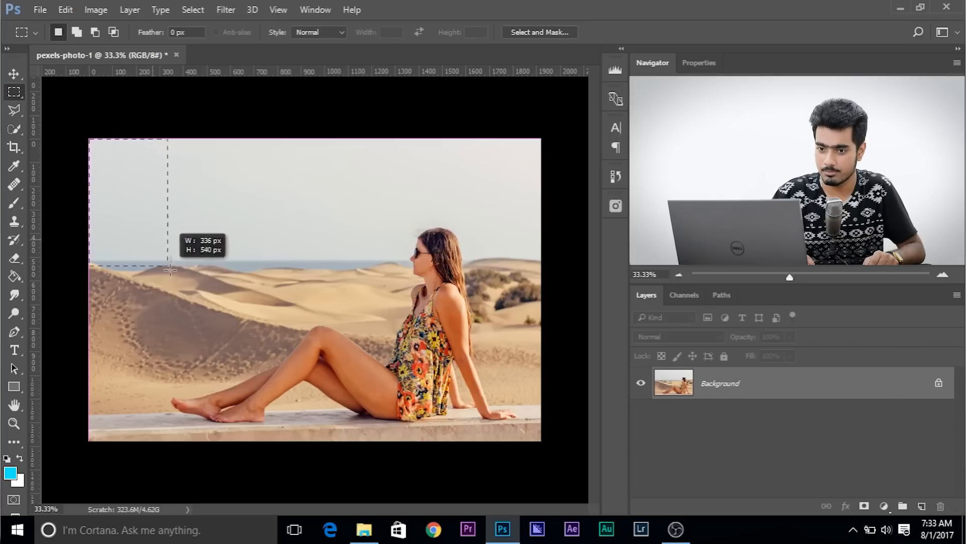
left_click_drag(172, 270, 213, 404)
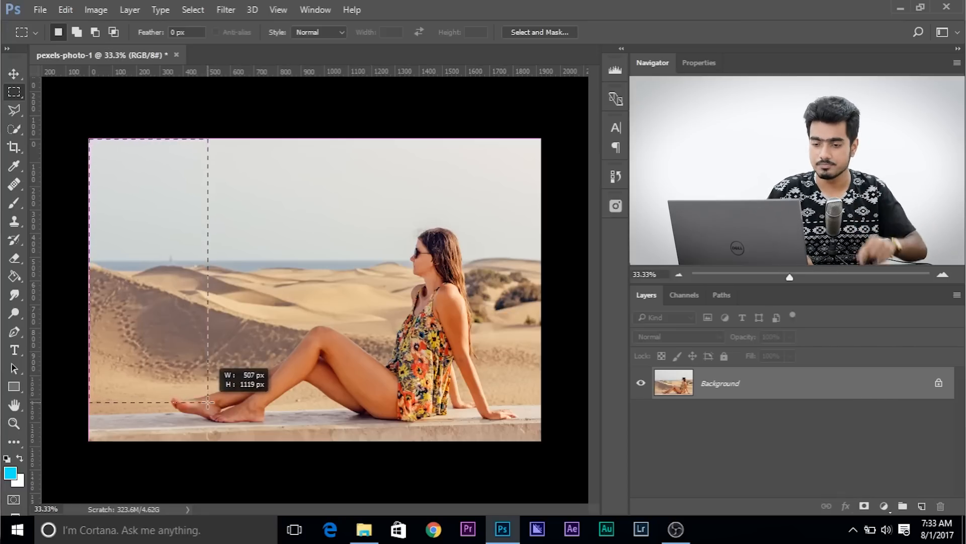
left_click_drag(207, 403, 256, 470)
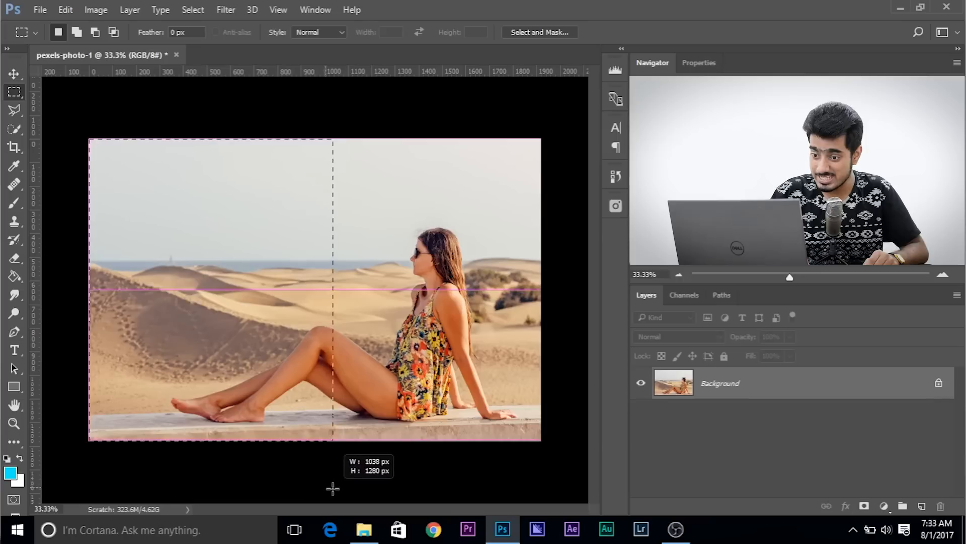
left_click_drag(331, 287, 344, 287)
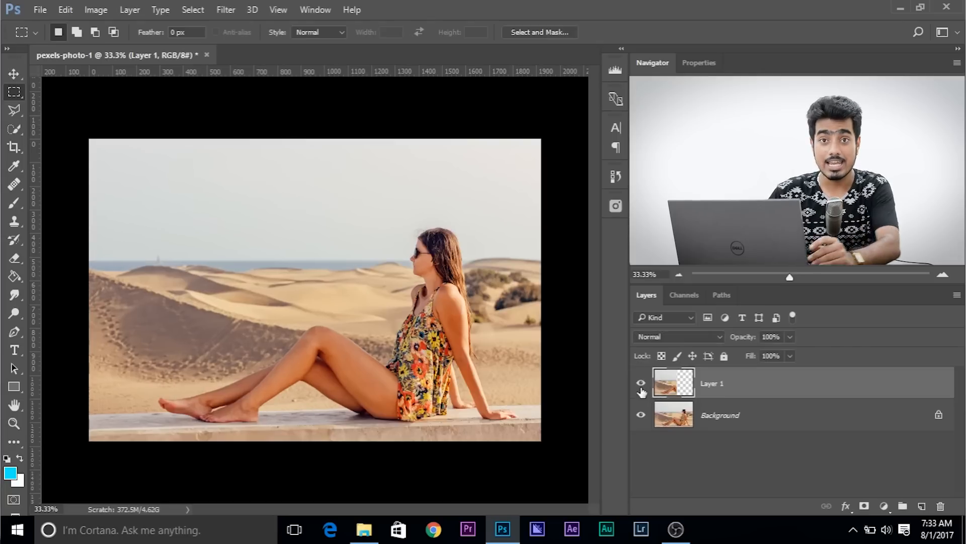
mouse_move(640, 383)
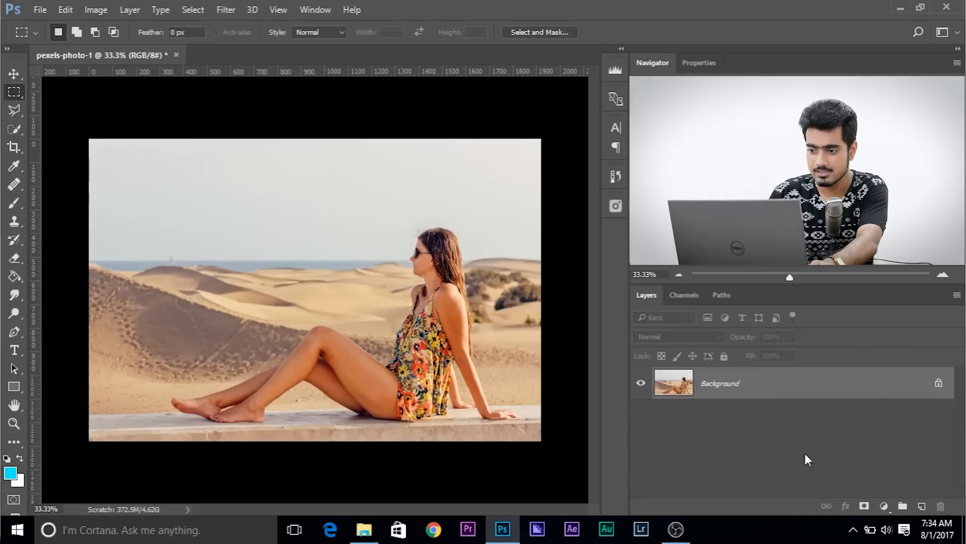
- Make and clear several trial rectangular selections over the sky and the legs on the Background layer
left_click_drag(90, 144, 102, 164)
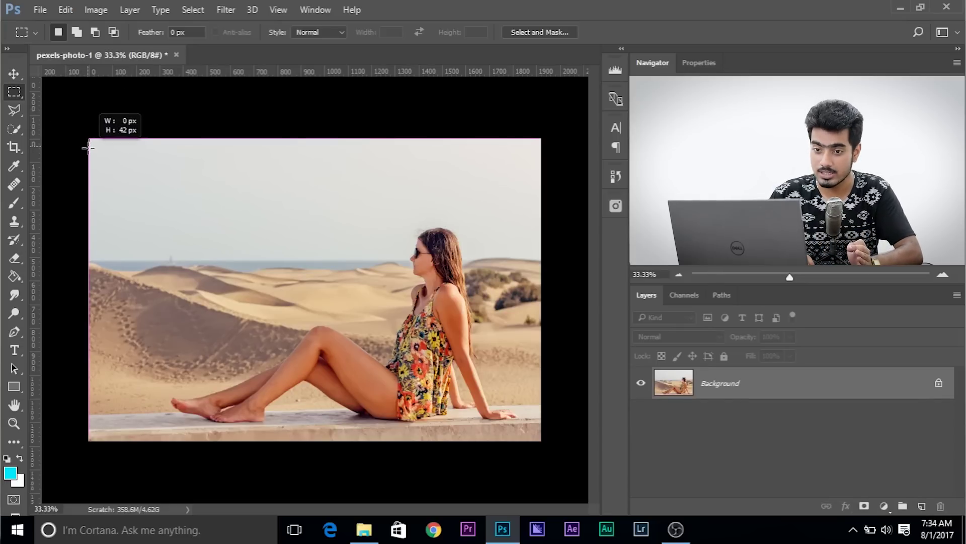
left_click_drag(88, 143, 243, 400)
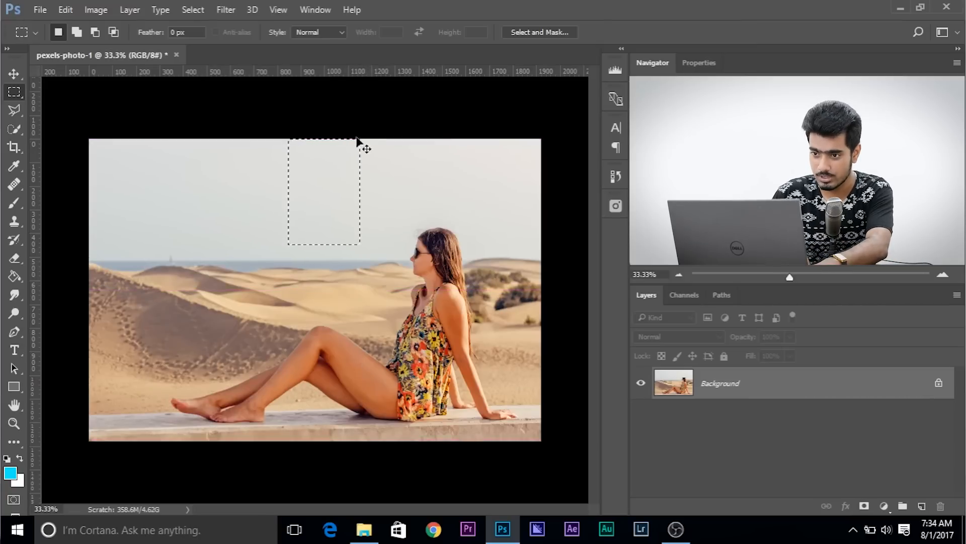
left_click_drag(363, 139, 136, 438)
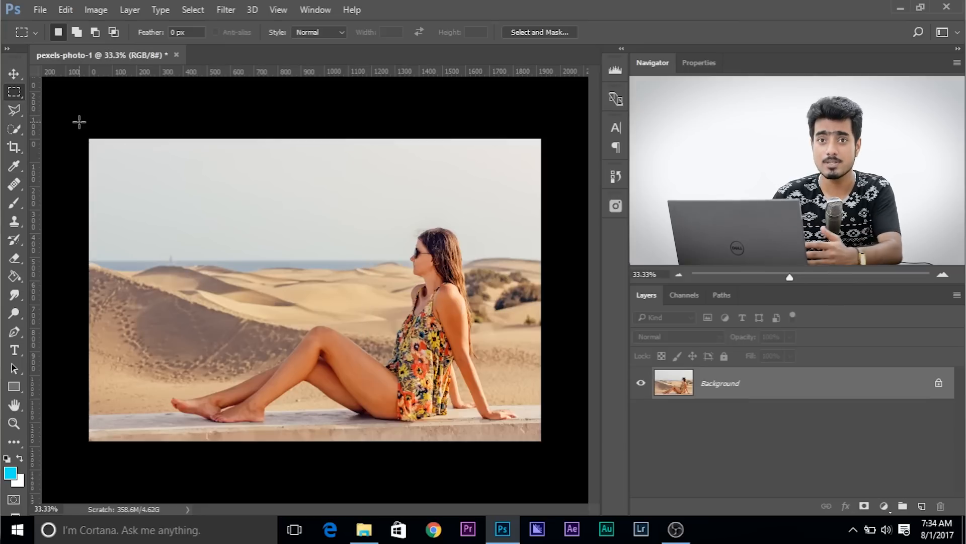
mouse_move(65, 113)
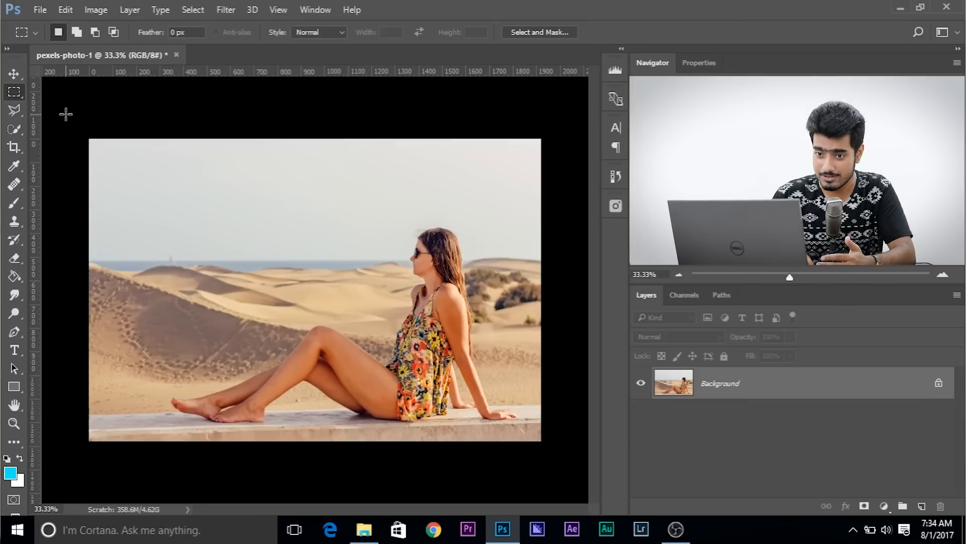
left_click_drag(90, 139, 542, 439)
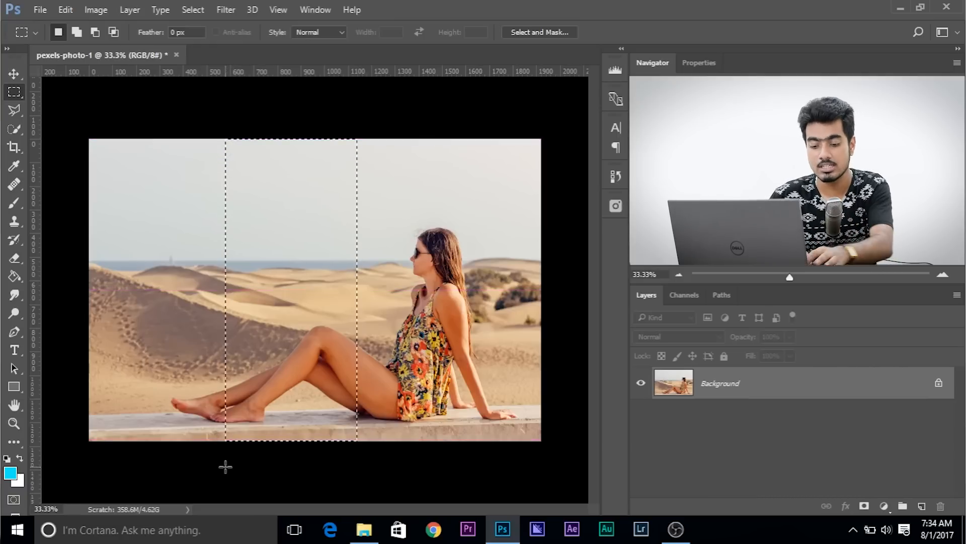
left_click_drag(89, 141, 105, 172)
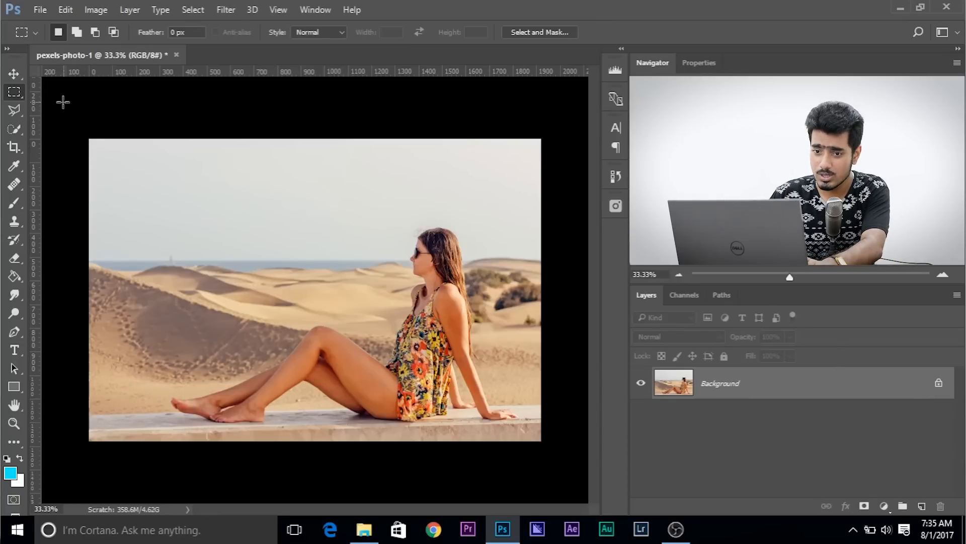
- Select the left side through the thighs onto a new Layer 1 and discard the trial horizontal stretch
left_click_drag(90, 139, 354, 439)
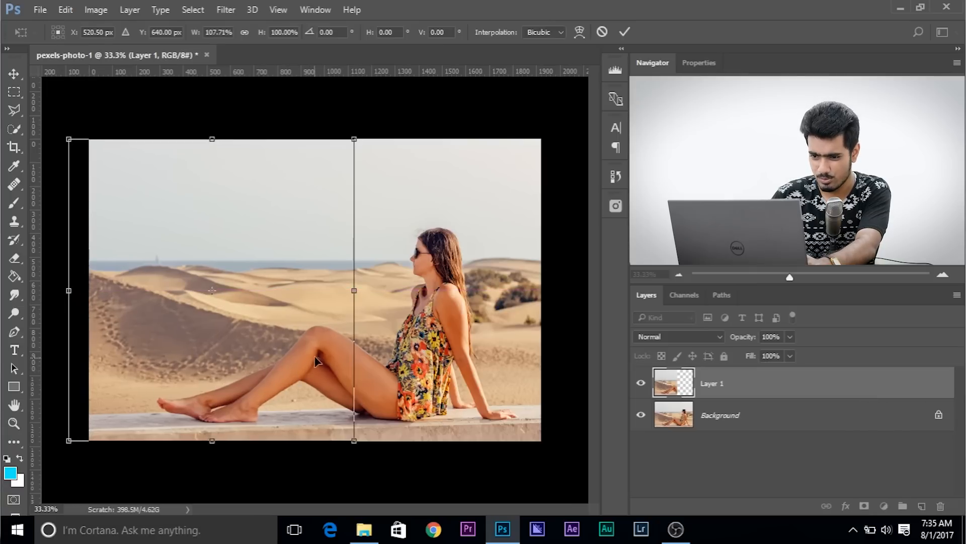
mouse_move(288, 379)
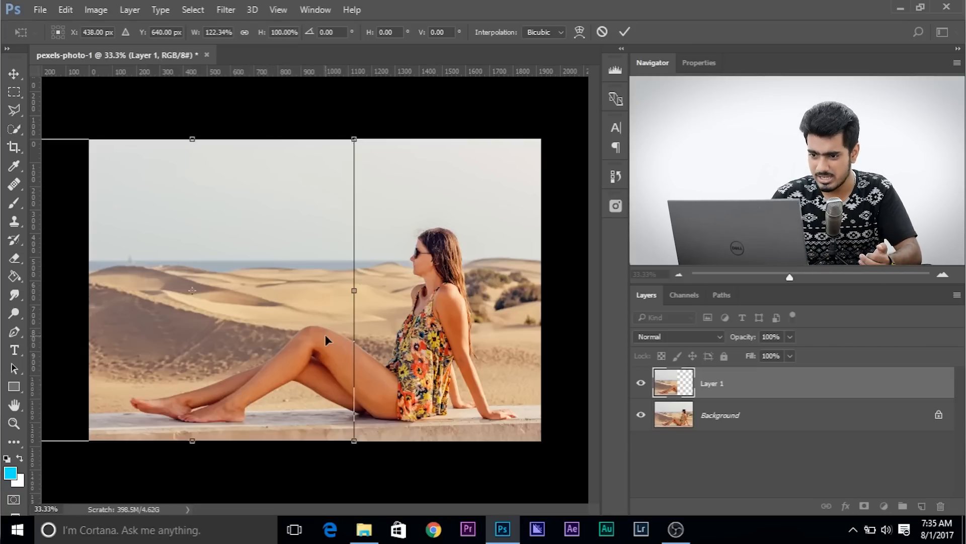
left_click(14, 349)
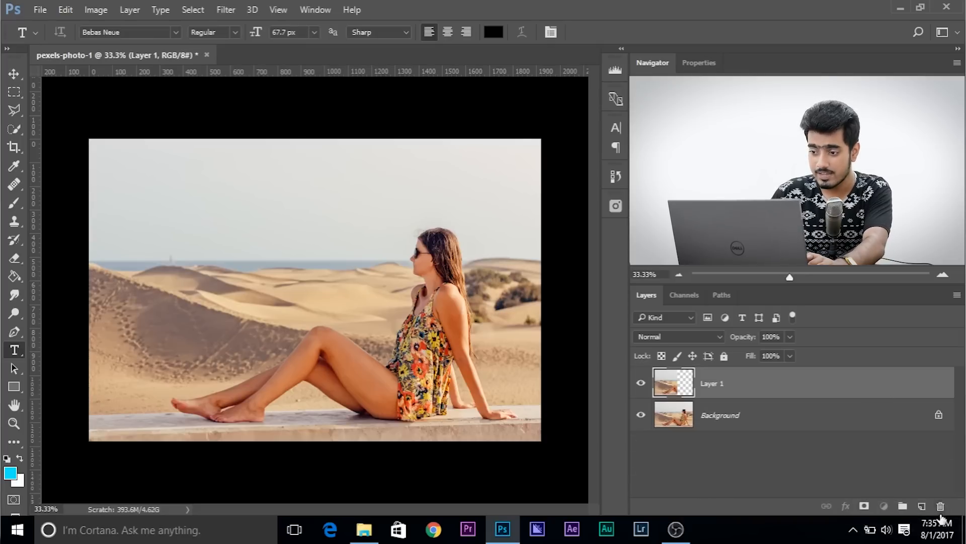
- Delete the copied layer and paint a white arrow over the leg on a new blank Layer 1
left_click(943, 506)
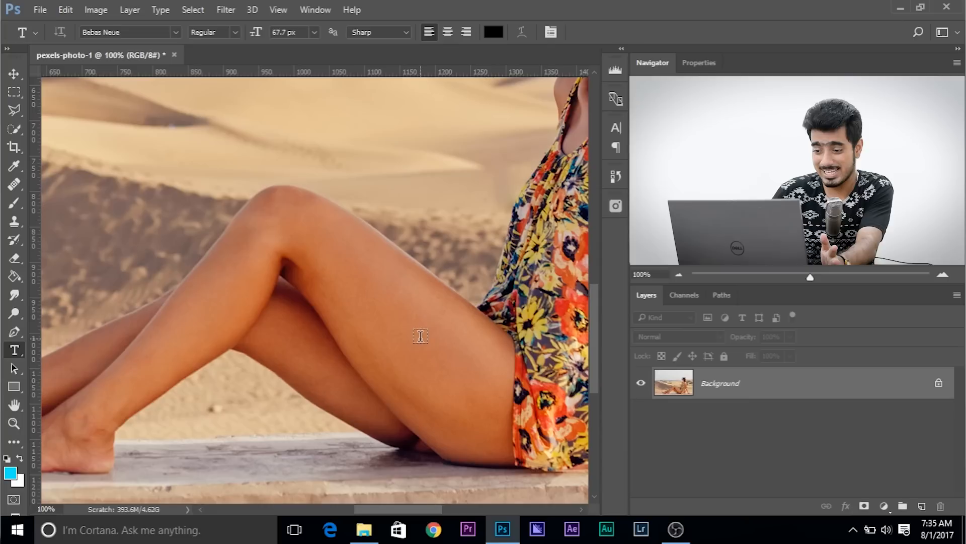
mouse_move(4, 262)
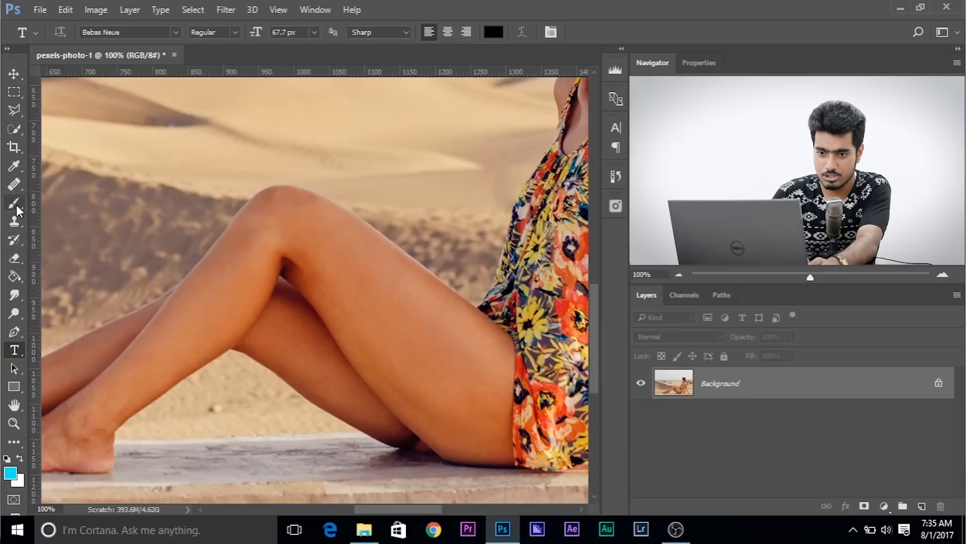
left_click(14, 201)
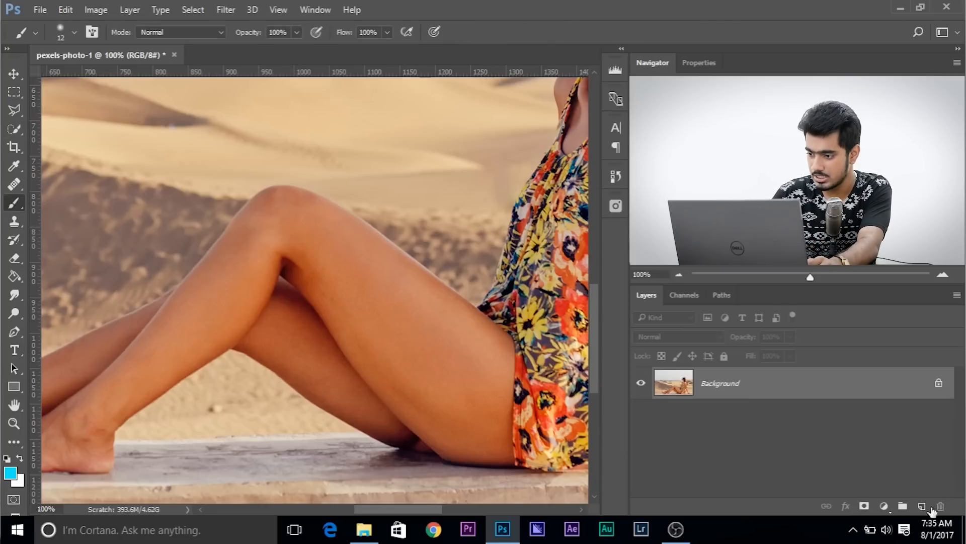
left_click(931, 505)
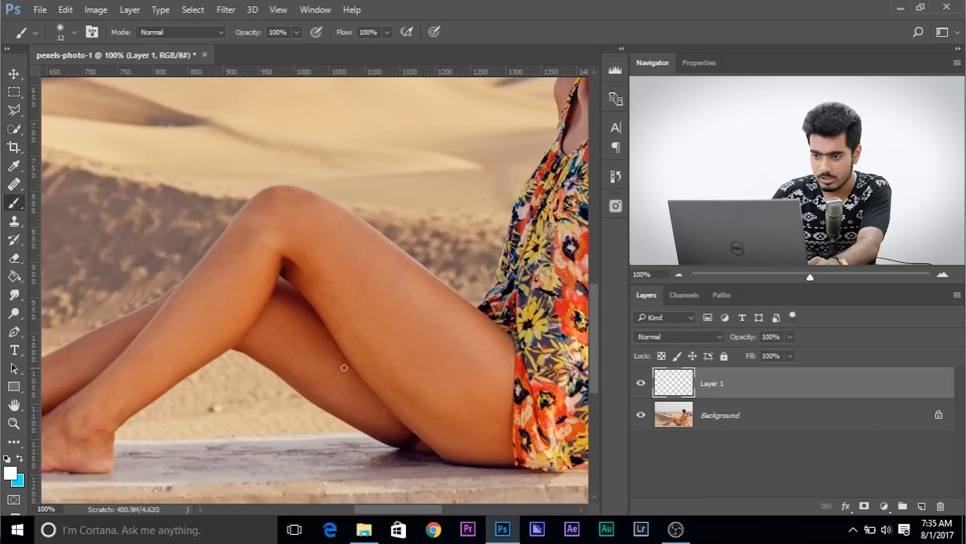
left_click_drag(432, 370, 320, 289)
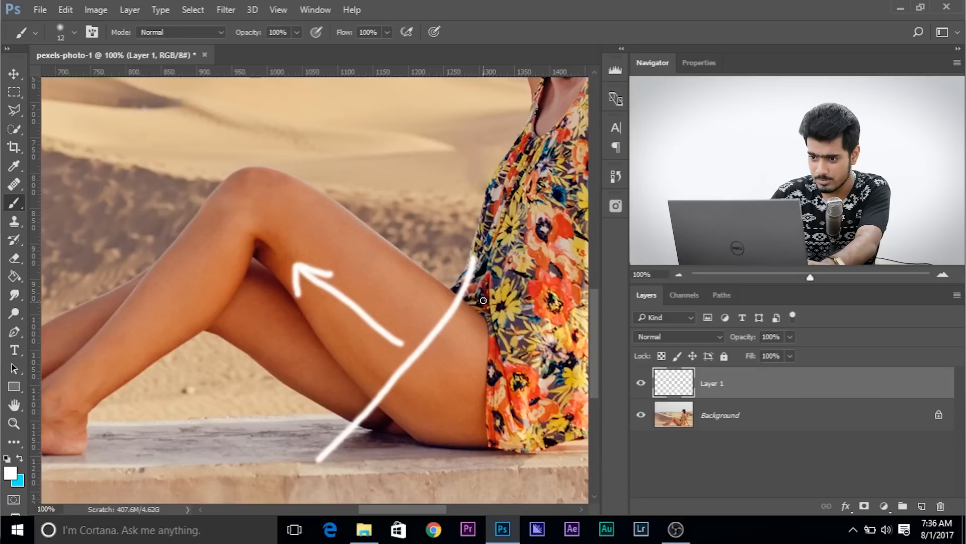
mouse_move(340, 386)
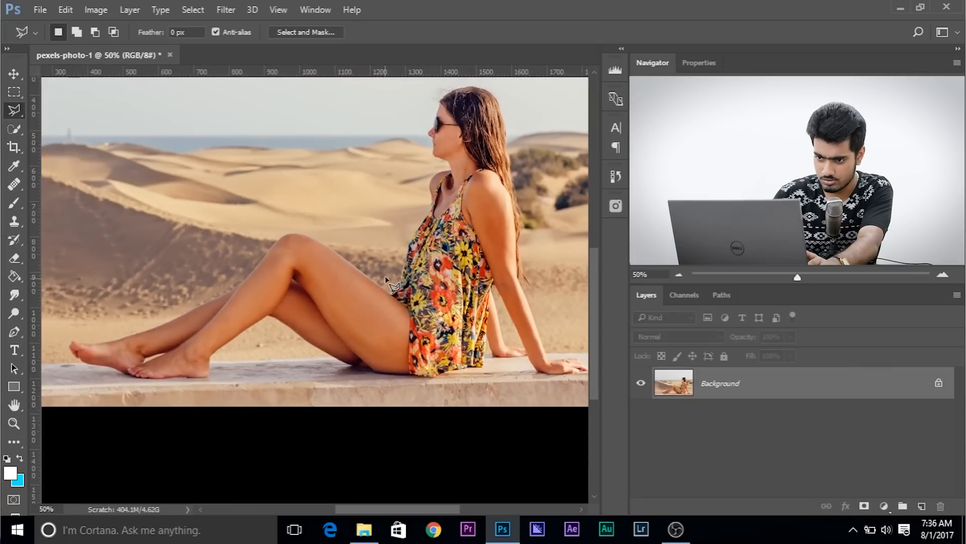
- Outline the legs and surrounding area with the Polygonal Lasso and copy it to a new Layer 1
left_click_drag(383, 290, 325, 379)
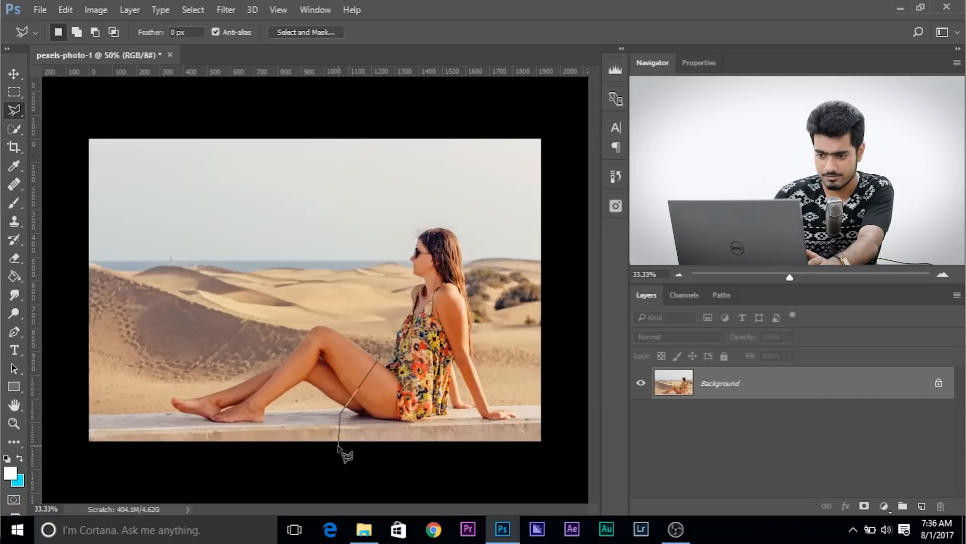
left_click_drag(346, 450, 107, 462)
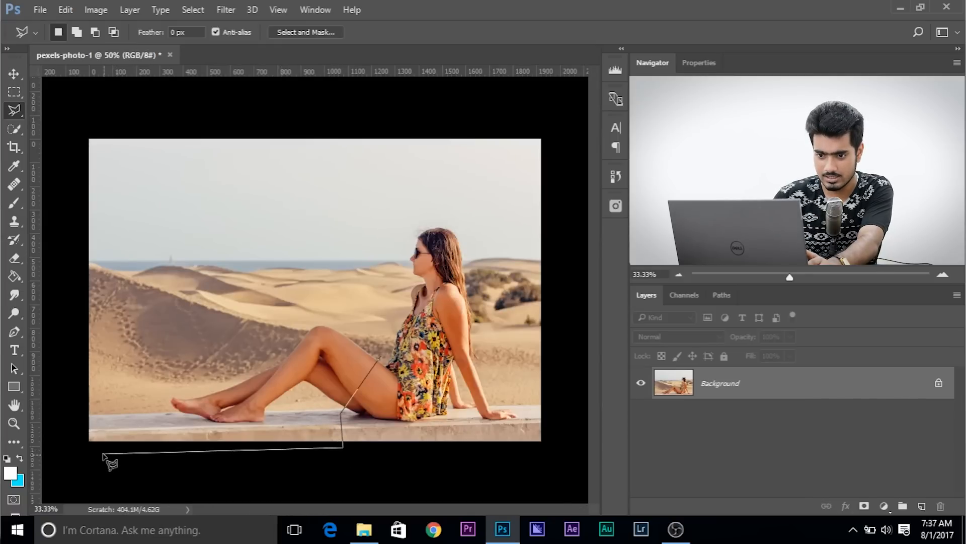
left_click_drag(111, 459, 122, 370)
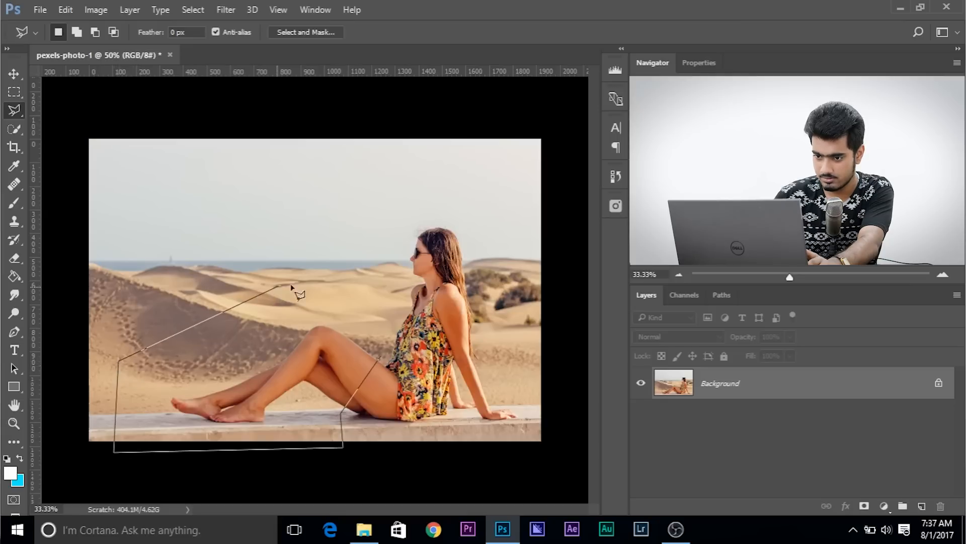
left_click(383, 342)
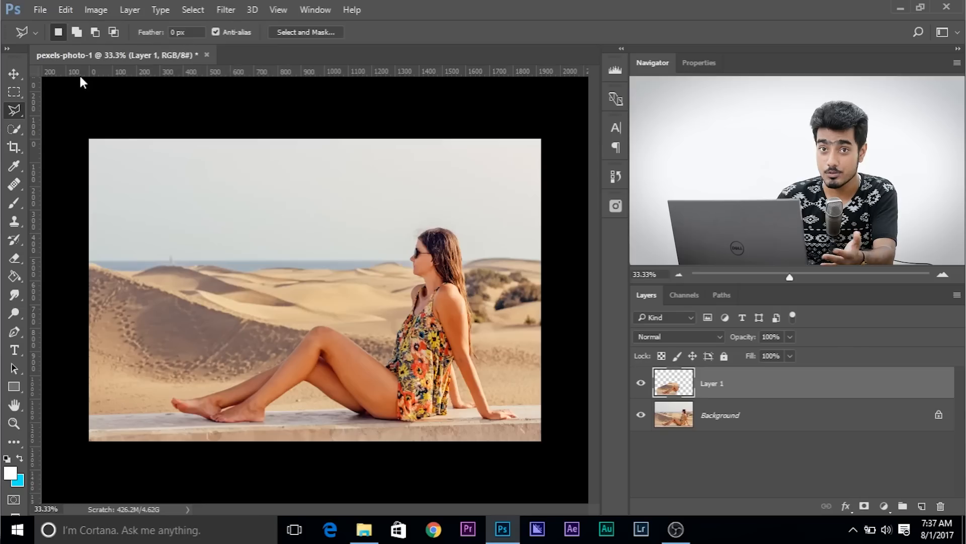
- Make Layer 1 active and convert it into a smart object
left_click(64, 10)
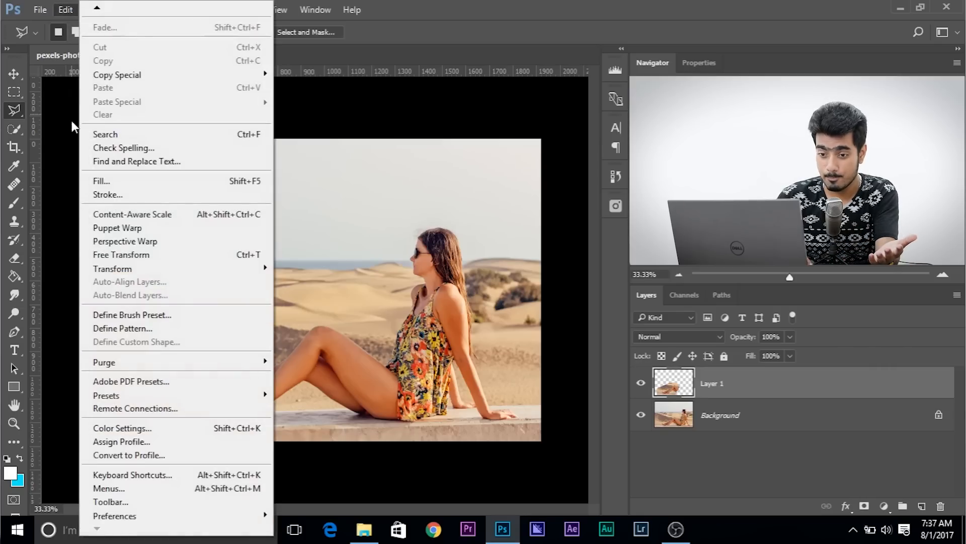
mouse_move(117, 227)
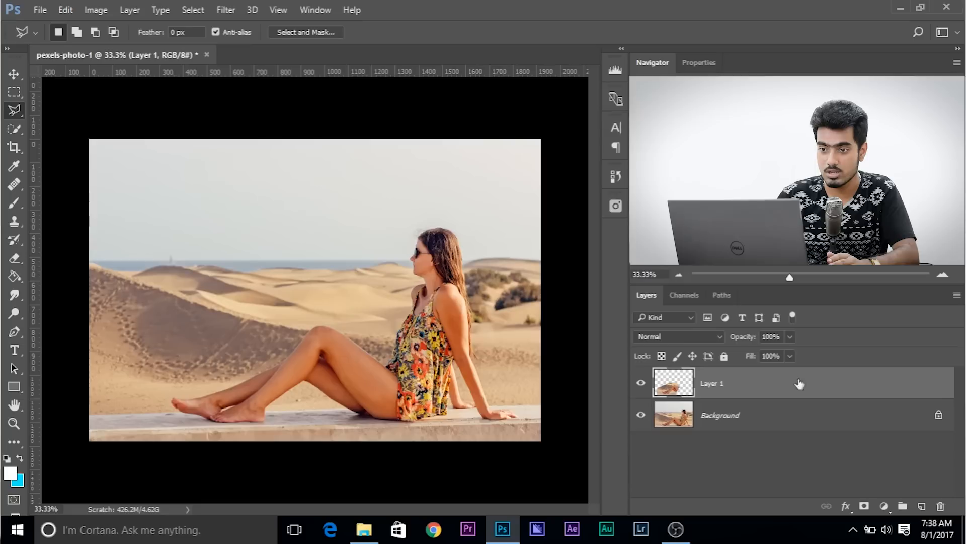
left_click(225, 9)
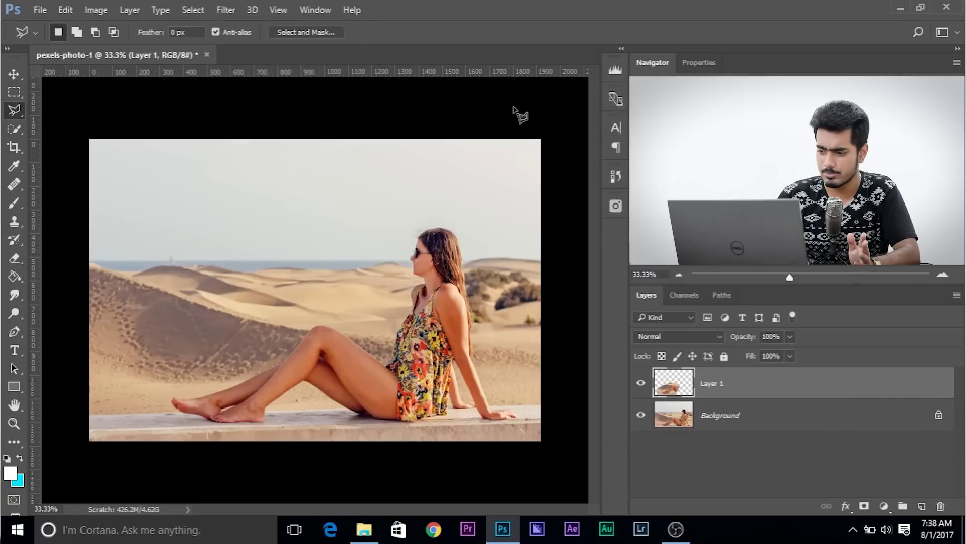
right_click(674, 383)
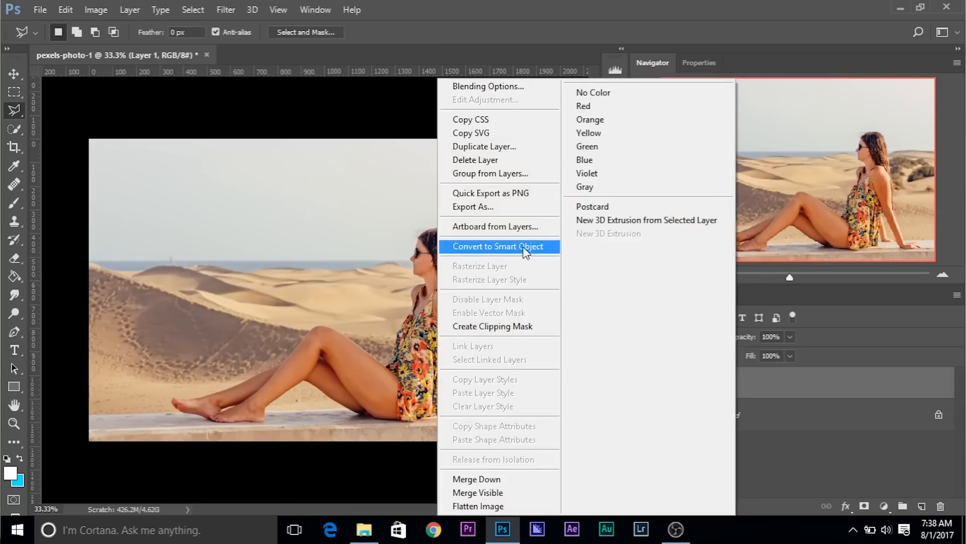
left_click(499, 245)
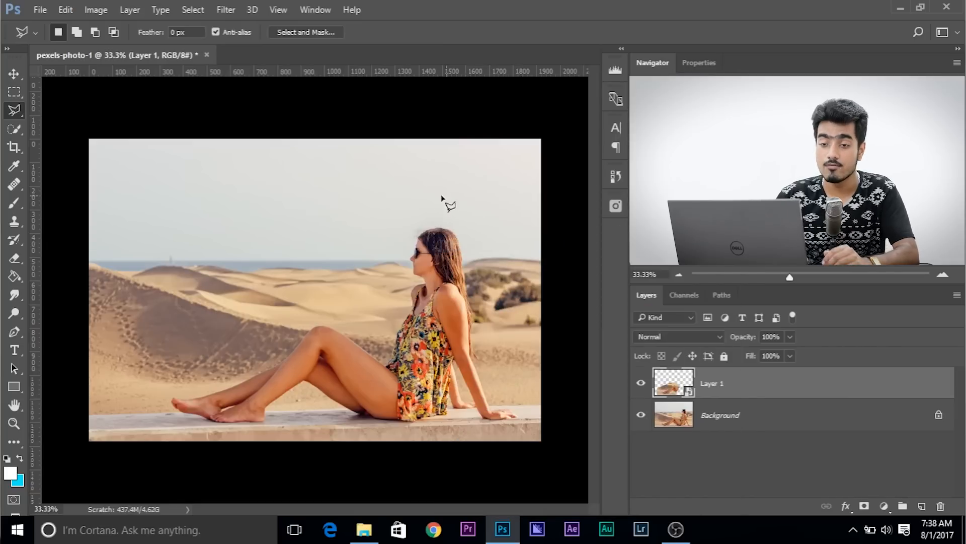
left_click(59, 9)
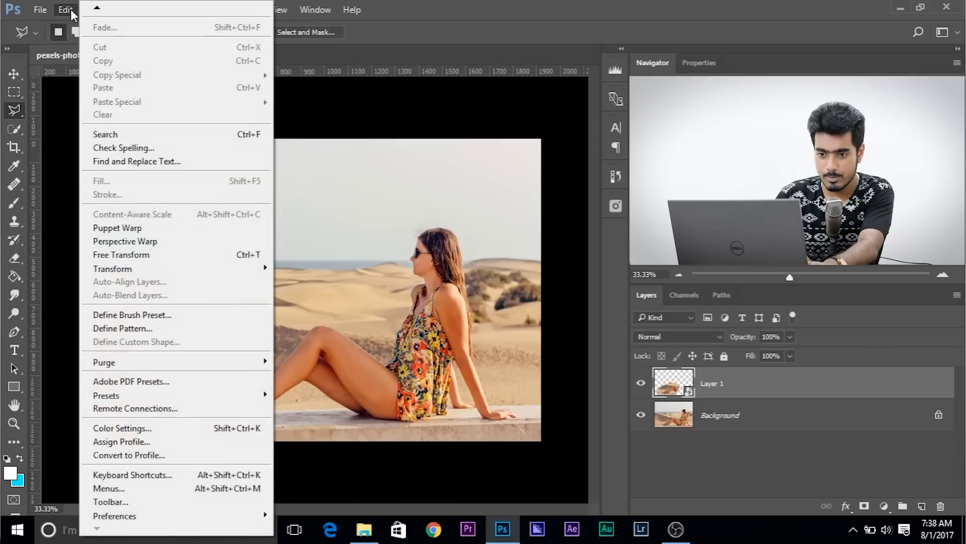
- Start Puppet Warp on the legs layer with Show Mesh on and pin the thigh
left_click(117, 227)
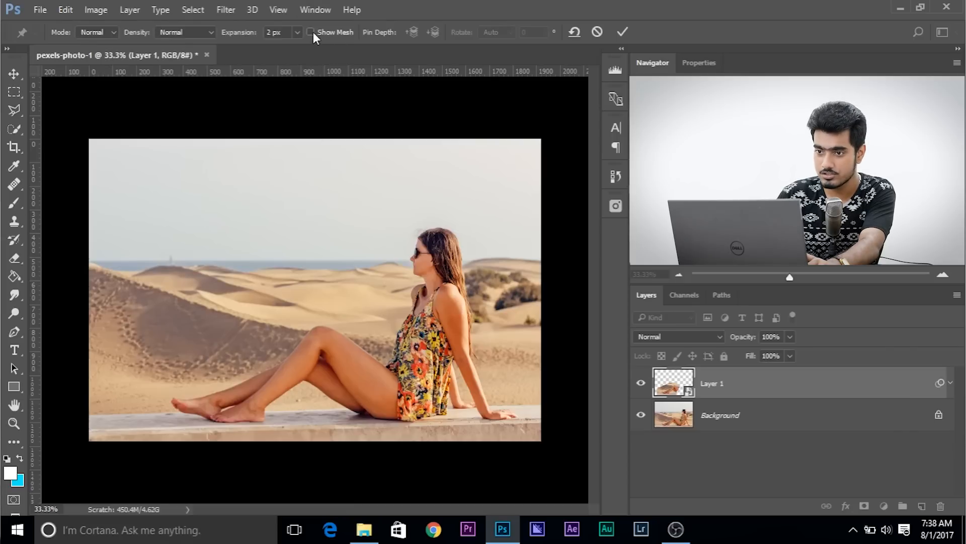
left_click(312, 31)
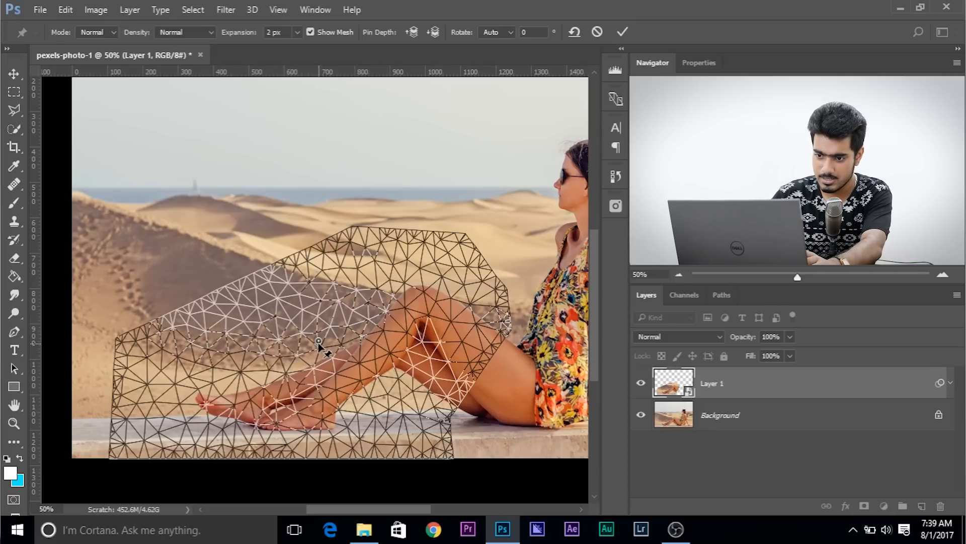
left_click_drag(320, 342, 338, 311)
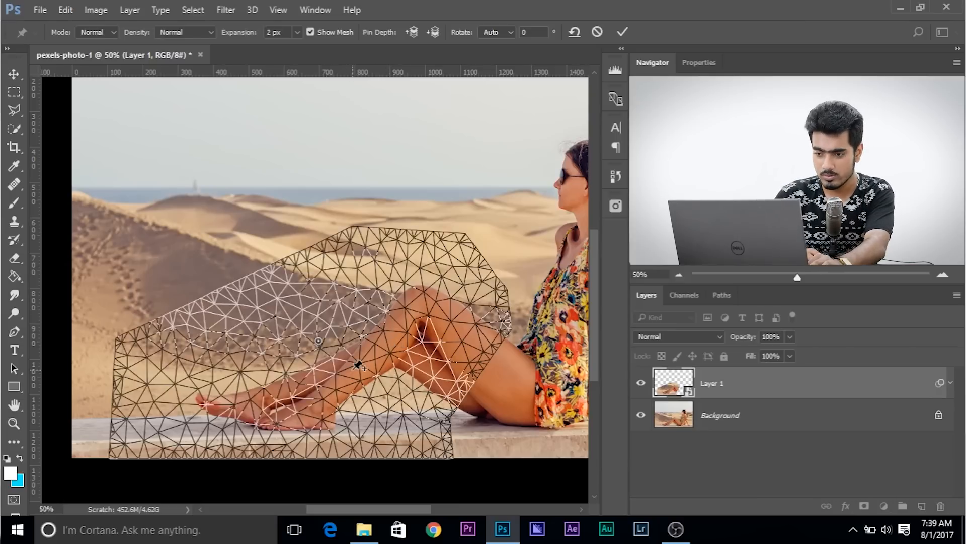
left_click(496, 31)
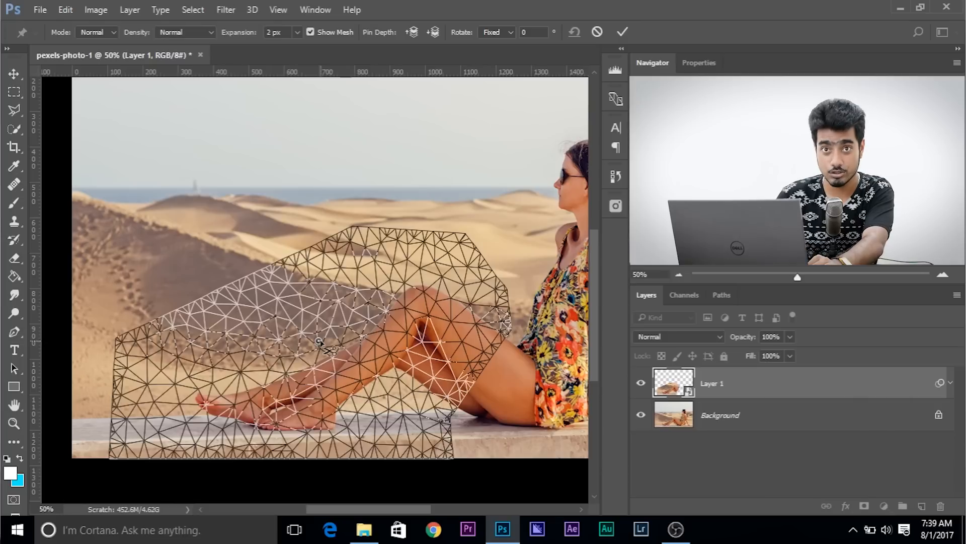
left_click(498, 32)
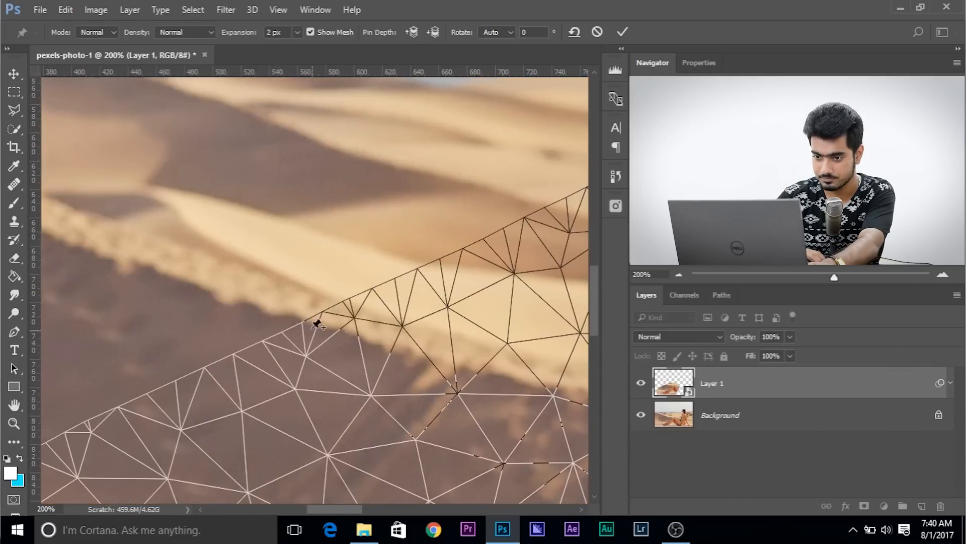
- Anchor the mesh edge around the legs with a pin
left_click_drag(317, 323, 295, 337)
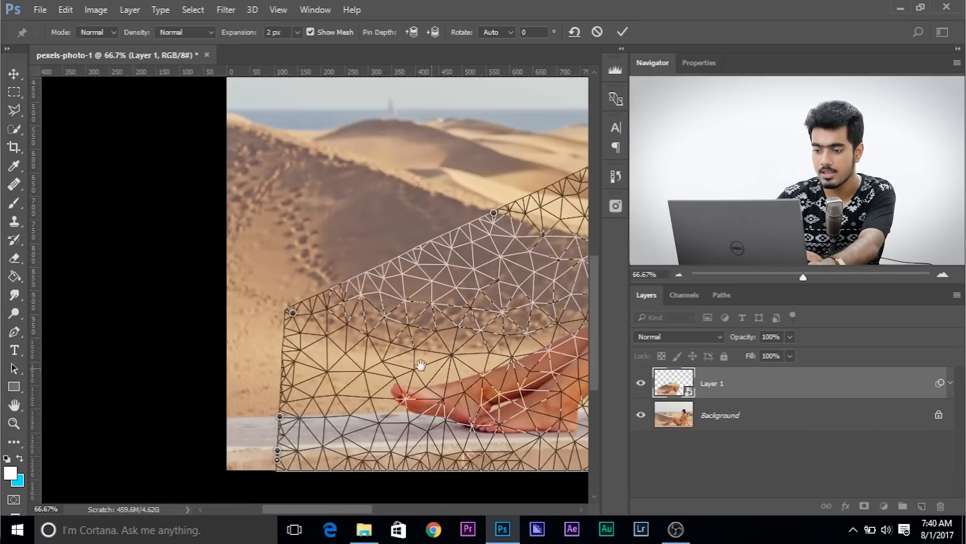
scroll("right", 3)
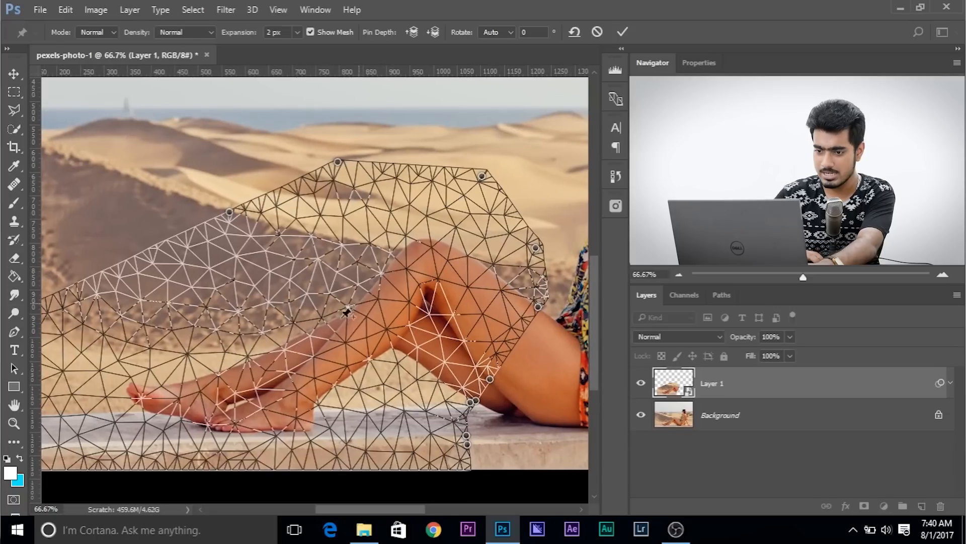
- Pin the middle of the crossed leg and pull it to stretch the leg longer
left_click_drag(346, 311, 305, 304)
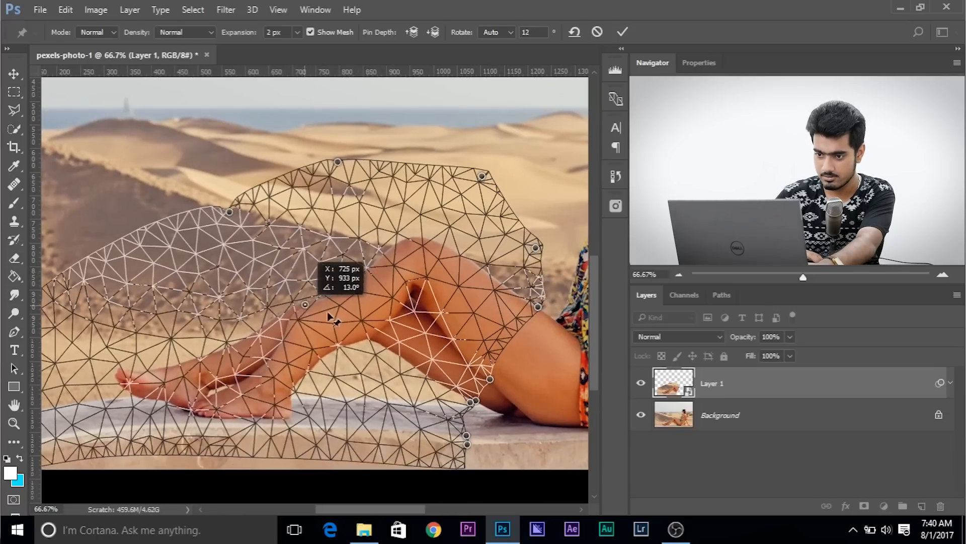
left_click_drag(337, 304, 308, 308)
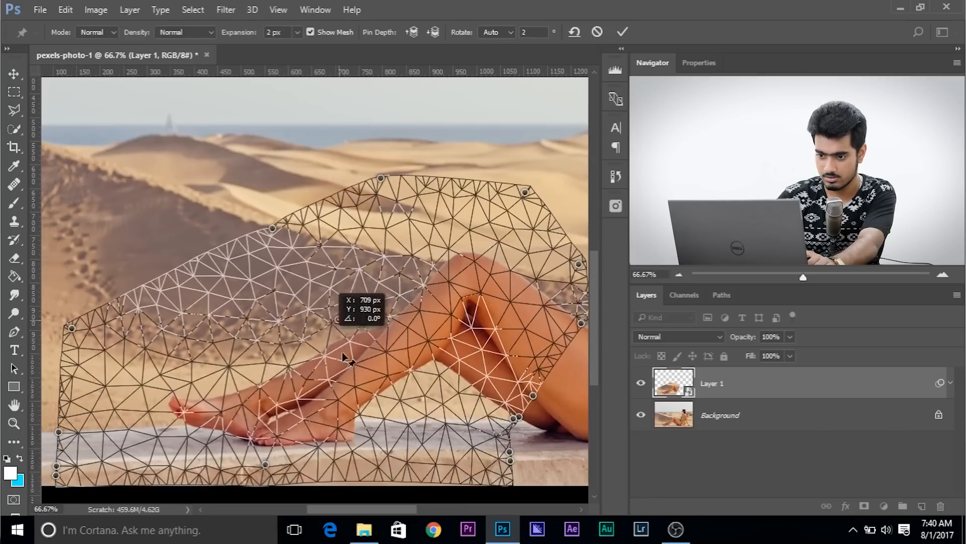
left_click(496, 31)
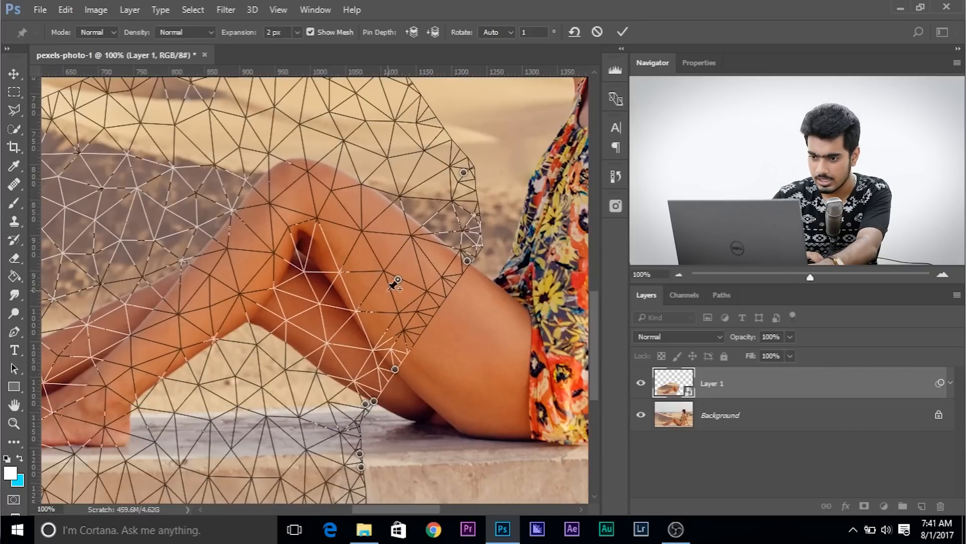
mouse_move(404, 292)
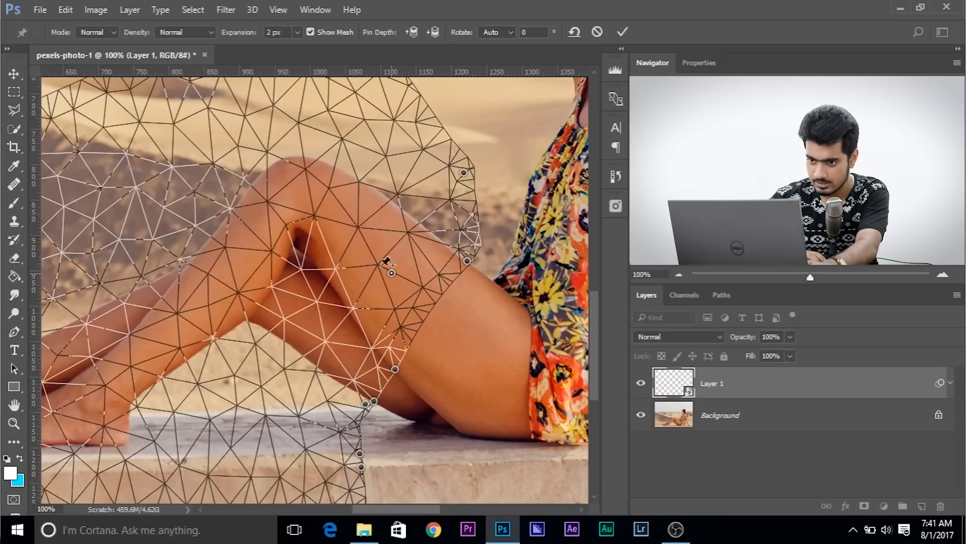
- Adjust the pin on the raised thigh and pin the knee of the raised leg
left_click_drag(392, 273, 333, 216)
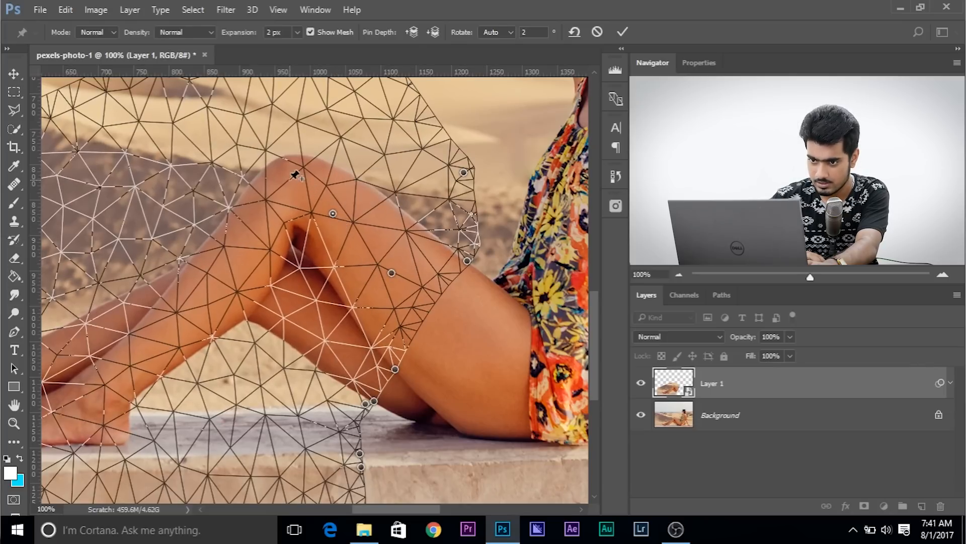
left_click_drag(295, 174, 274, 172)
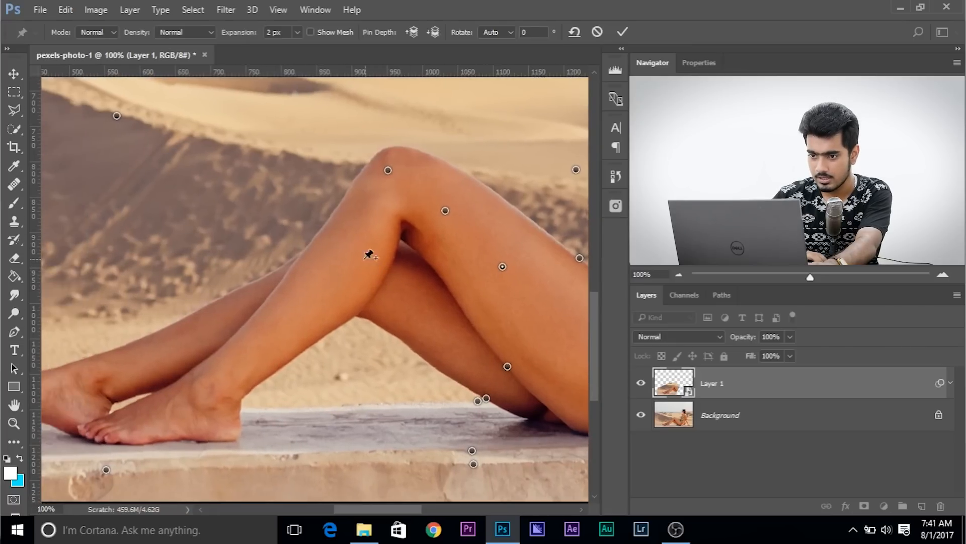
- Pull the shin, lower-leg and front-foot pins to lengthen the front leg
left_click_drag(370, 255, 303, 255)
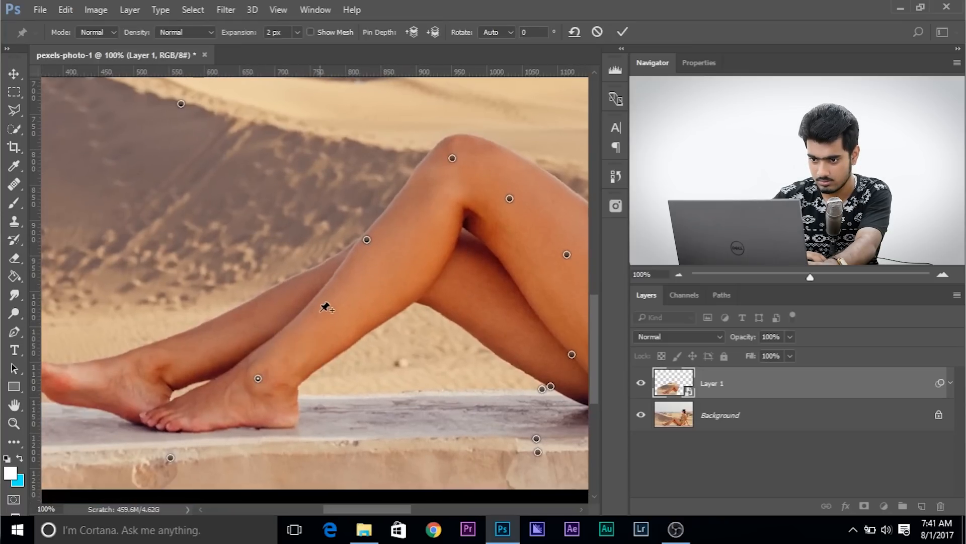
left_click_drag(326, 308, 314, 310)
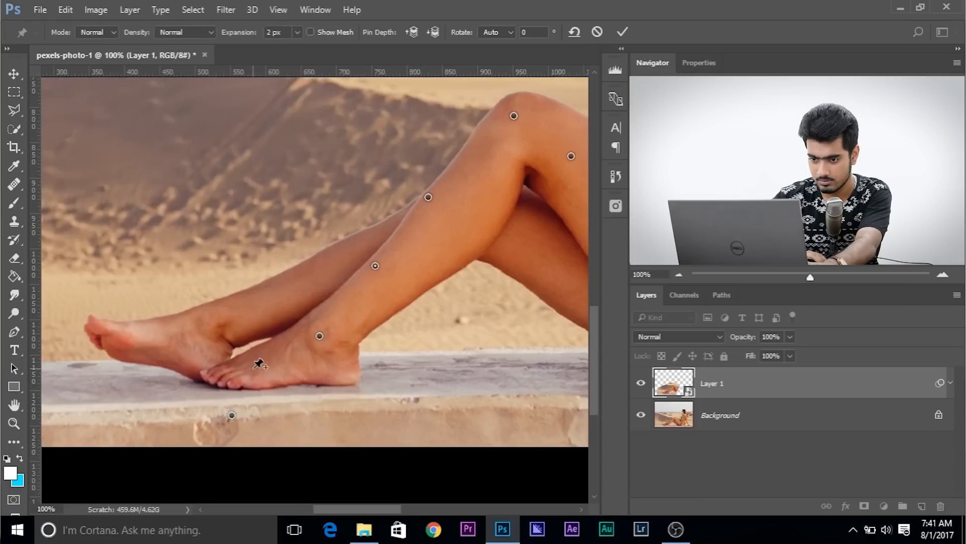
left_click_drag(319, 335, 245, 375)
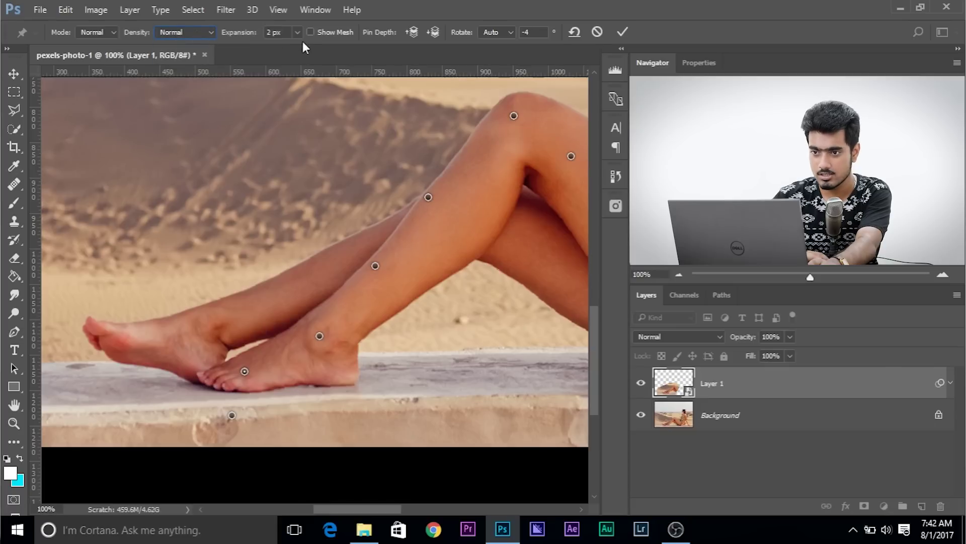
- Show the warp mesh, try Fewer Points density, then return it to Normal
left_click(311, 31)
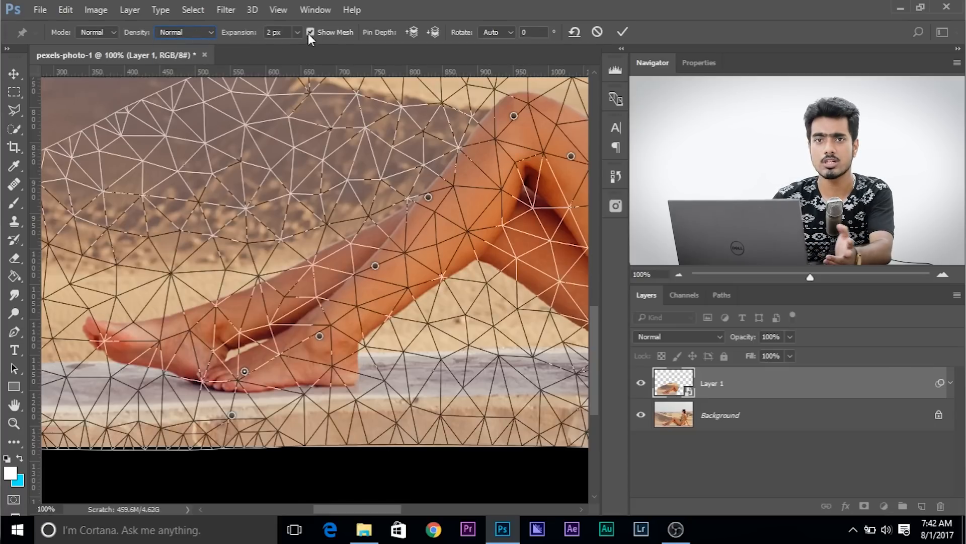
left_click(199, 32)
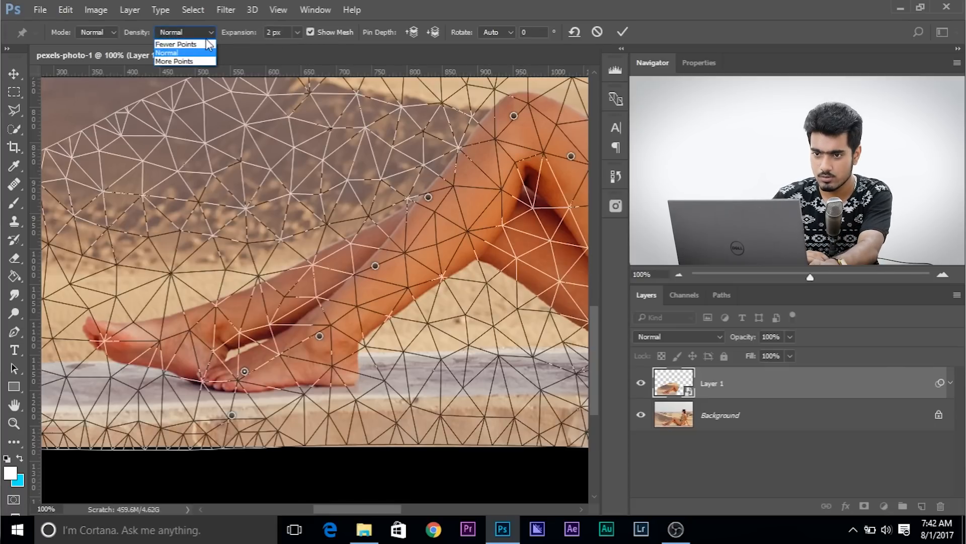
left_click(176, 44)
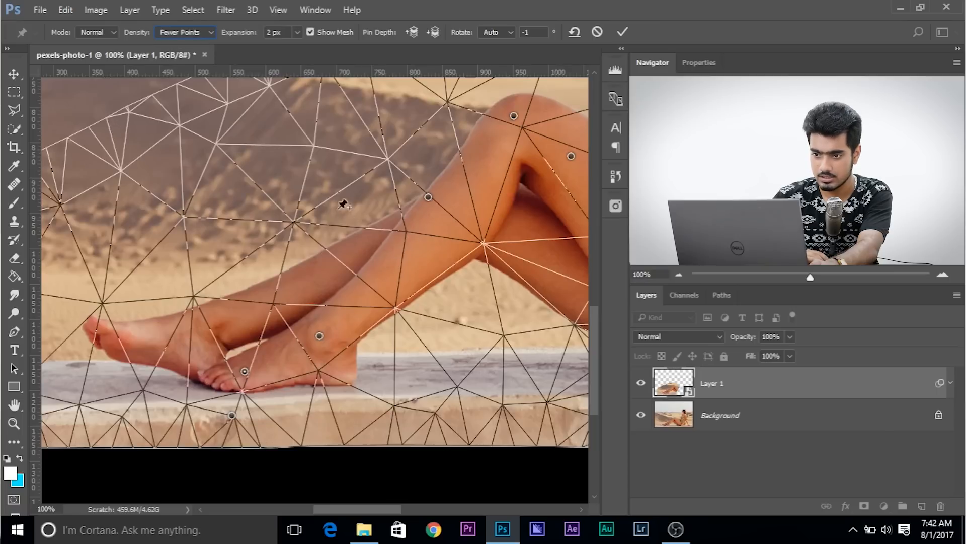
mouse_move(381, 253)
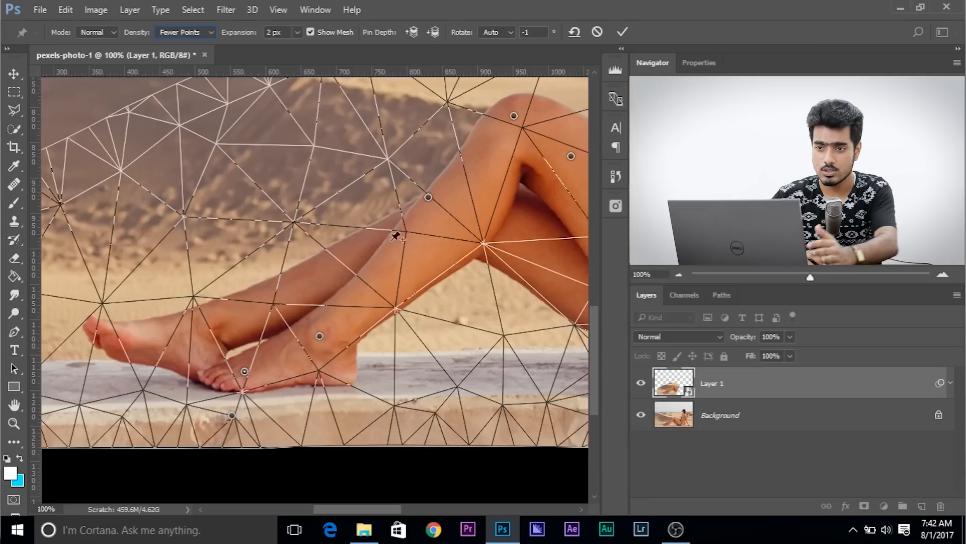
left_click(185, 32)
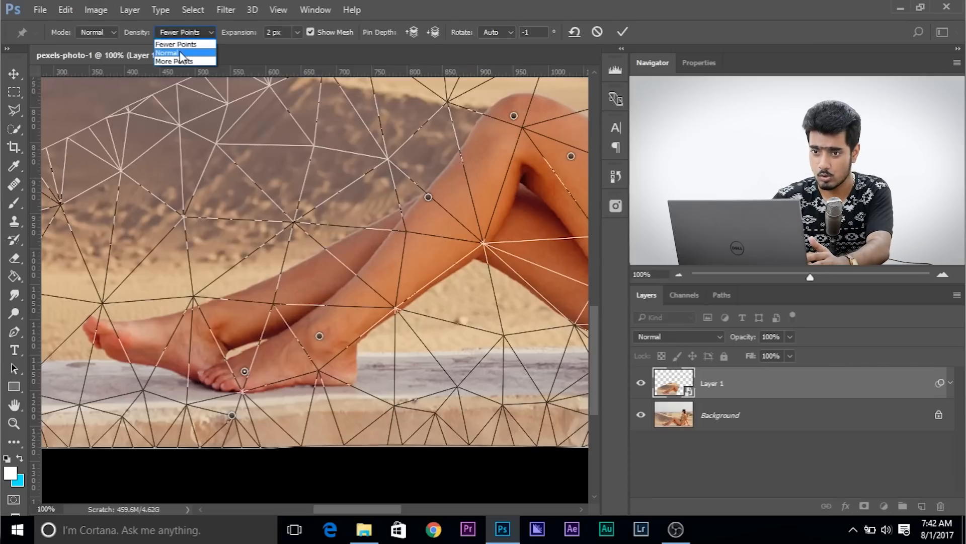
left_click(173, 52)
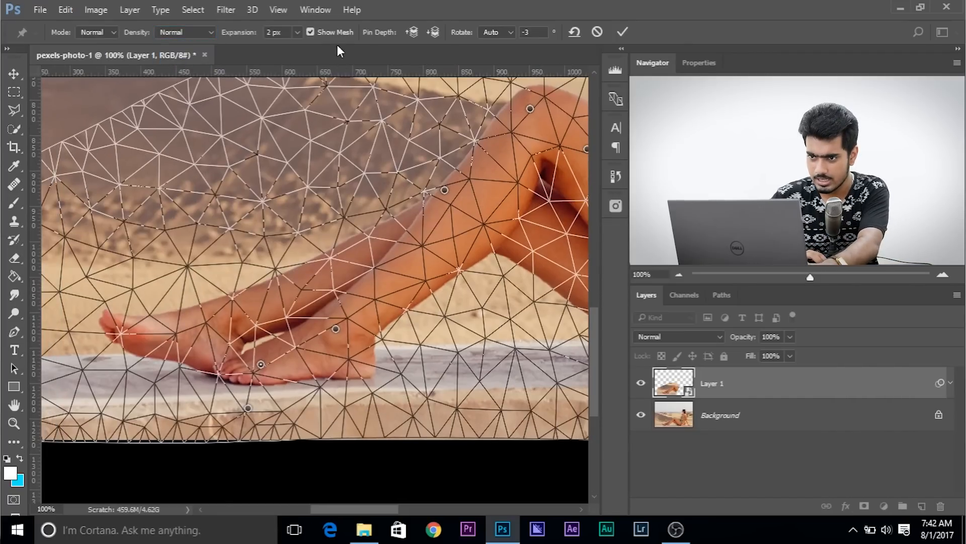
- Hide the mesh and reshape both feet by moving the ankle, toe and back-foot pins
left_click(312, 31)
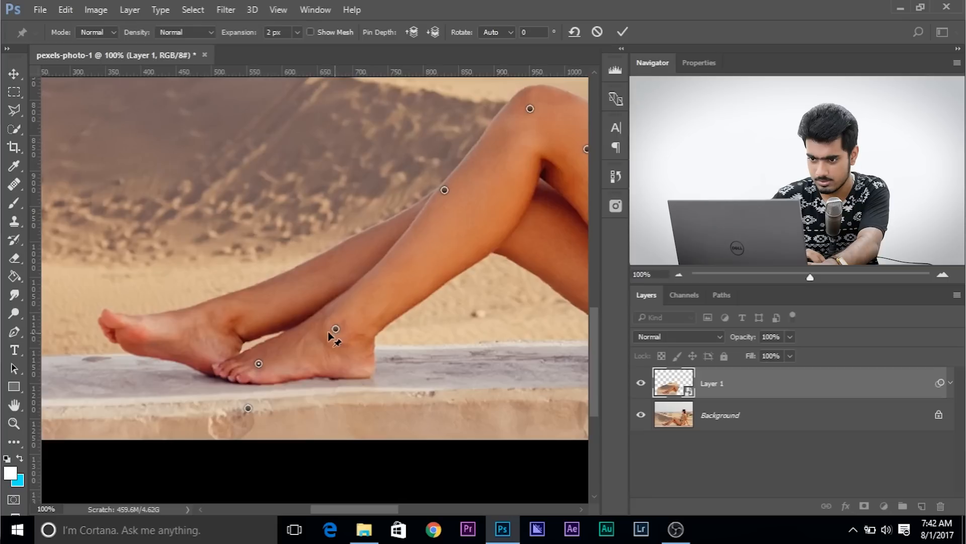
left_click_drag(334, 328, 326, 331)
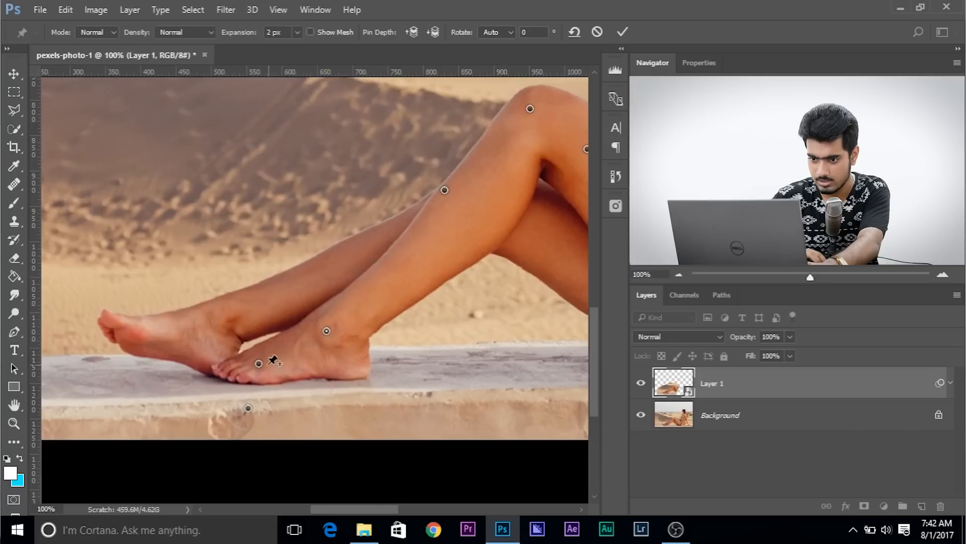
left_click_drag(259, 364, 252, 367)
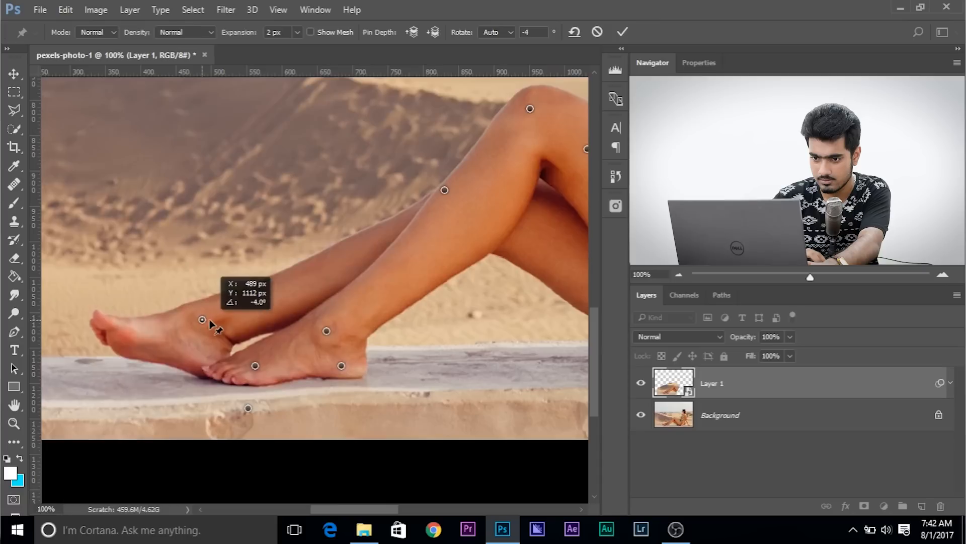
left_click_drag(203, 319, 152, 324)
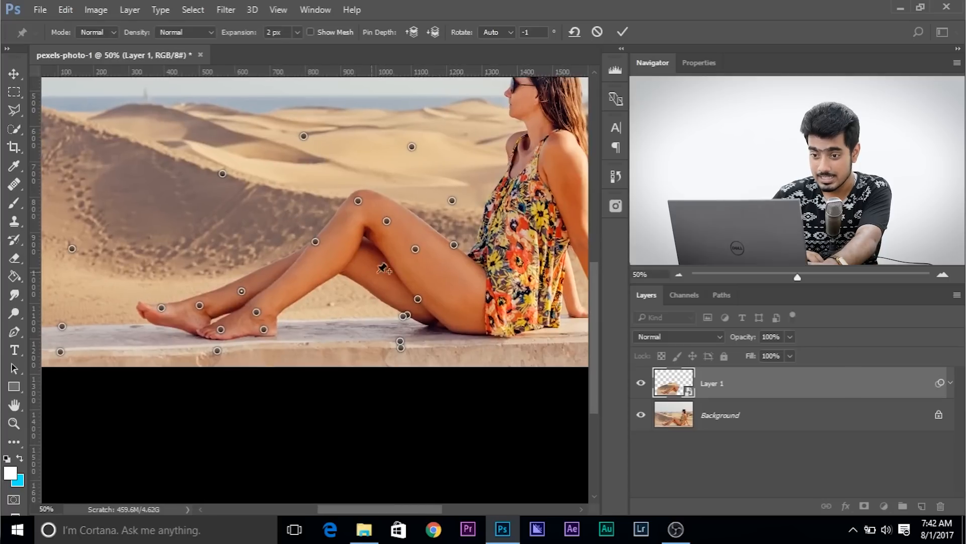
mouse_move(177, 326)
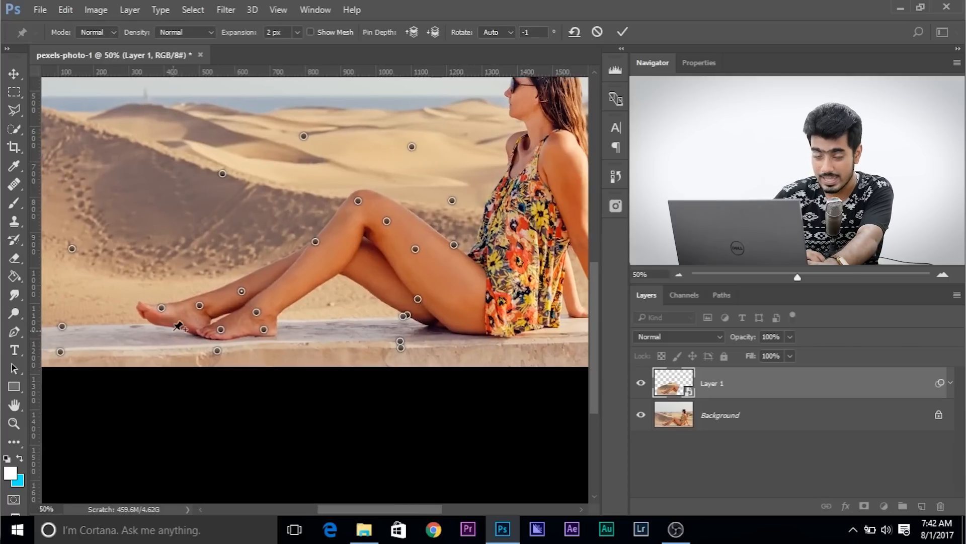
mouse_move(283, 227)
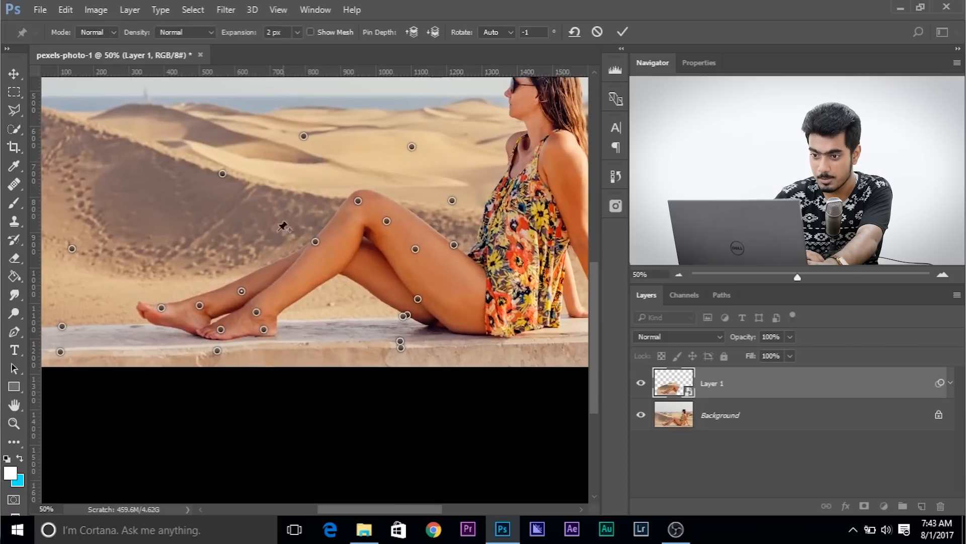
- Add a pin on the body and commit the Puppet Warp to Layer 1
left_click(359, 198)
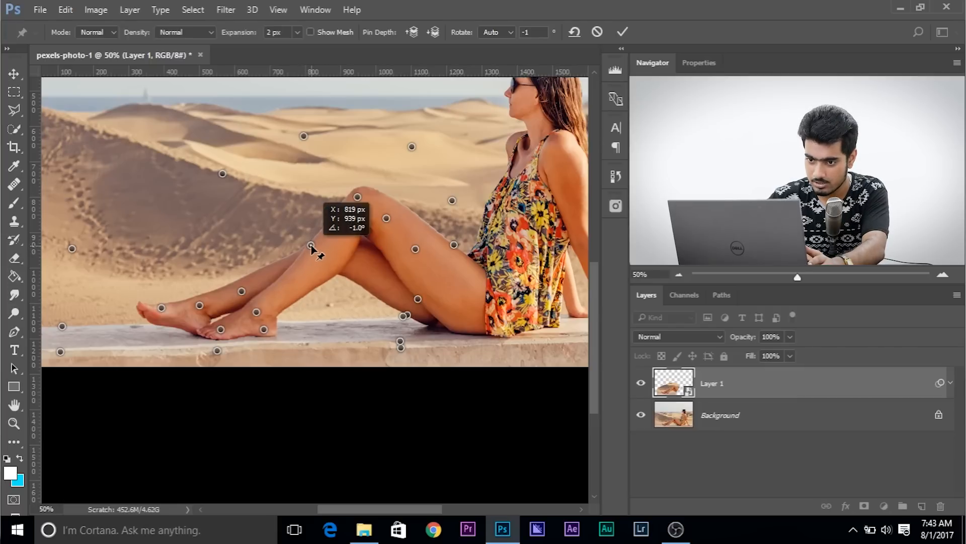
left_click(622, 31)
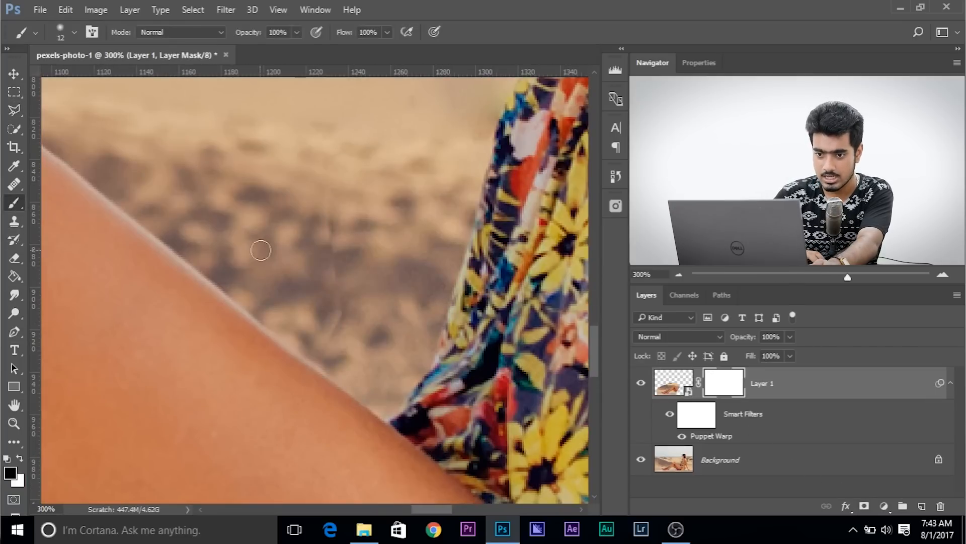
- Enlarge the soft black brush and mask along the leg edges to blend them into the sand
left_click_drag(258, 250, 349, 284)
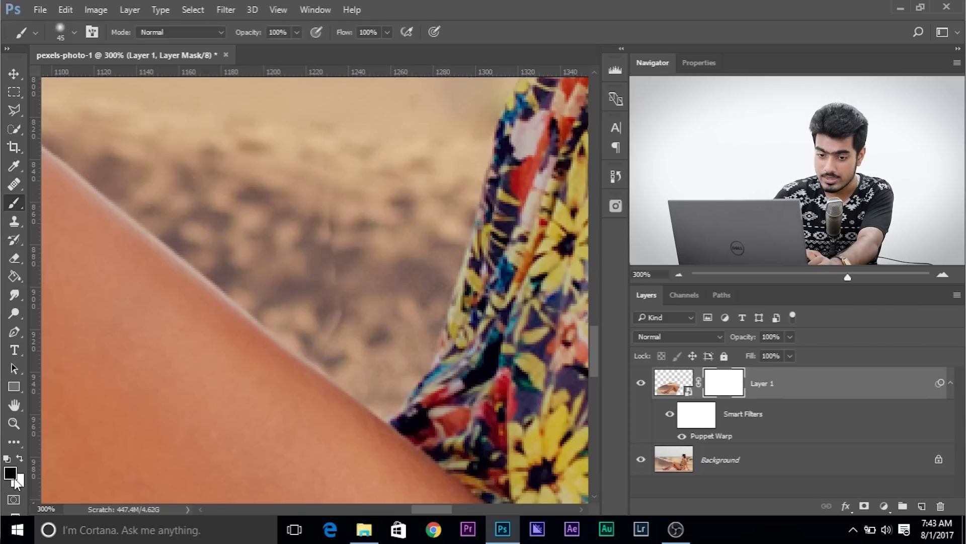
mouse_move(355, 261)
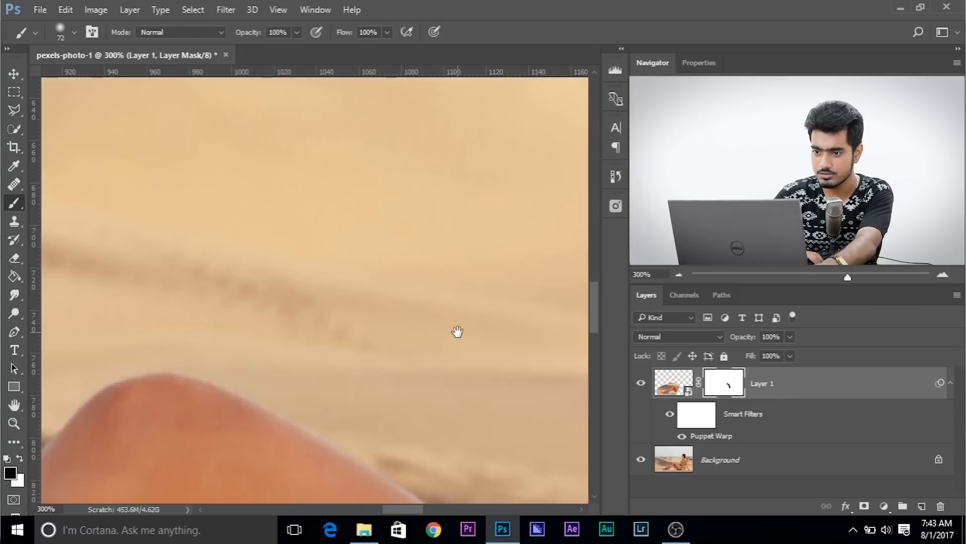
left_click_drag(457, 331, 311, 339)
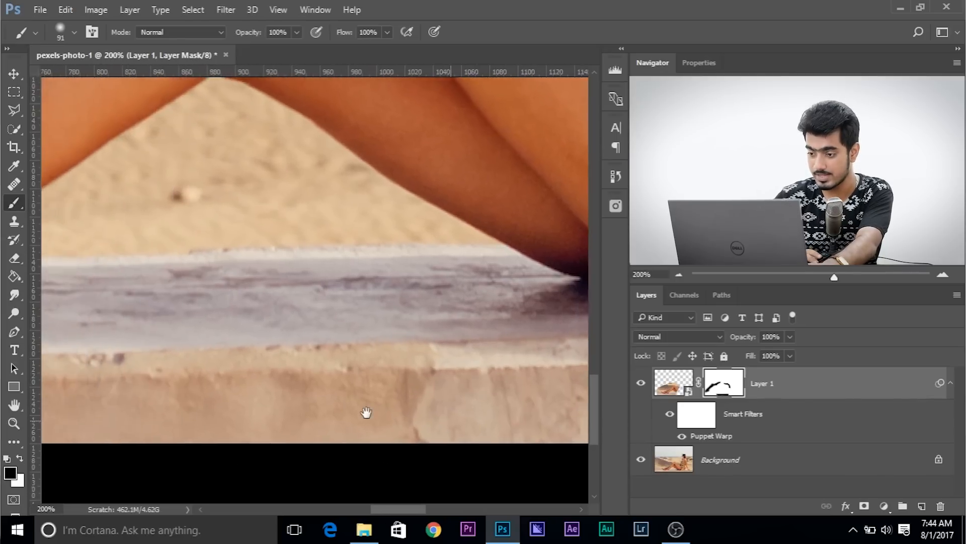
left_click_drag(366, 412, 470, 431)
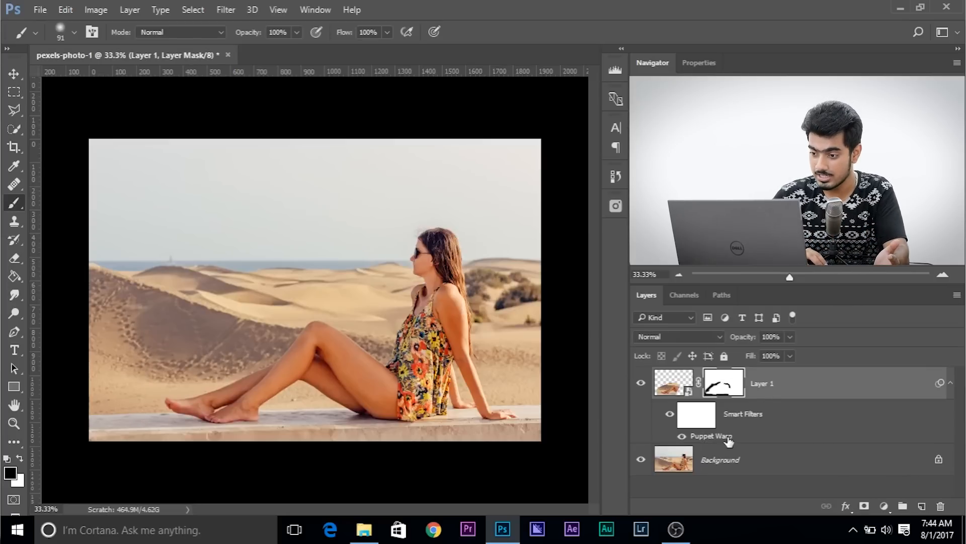
- Revisit the Puppet Warp smart filter, then switch to the Move tool to inspect the lengthened legs
double_click(710, 436)
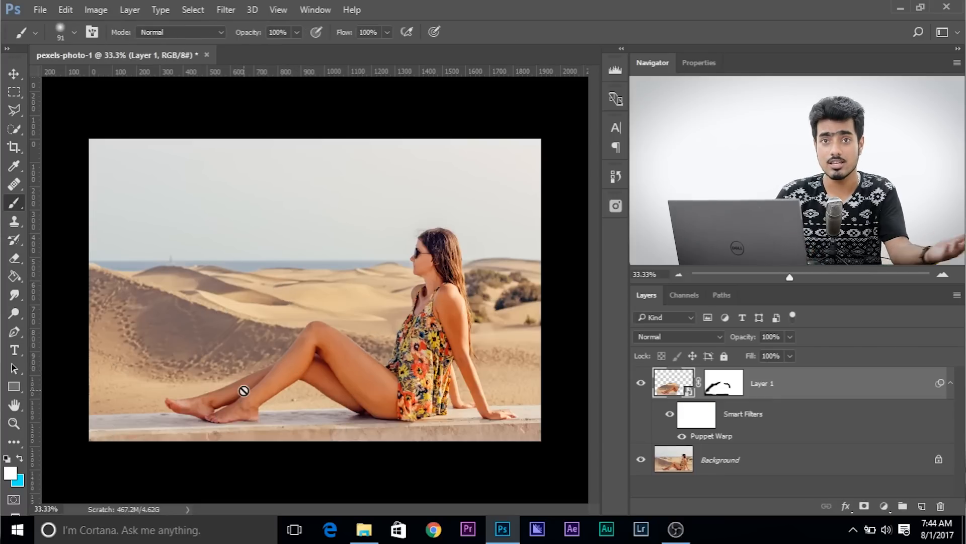
left_click(14, 74)
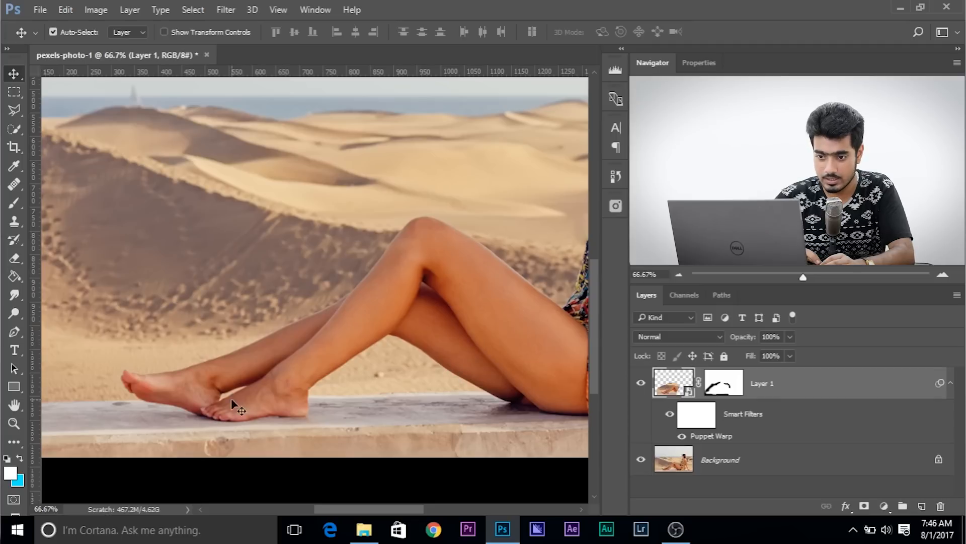
mouse_move(215, 453)
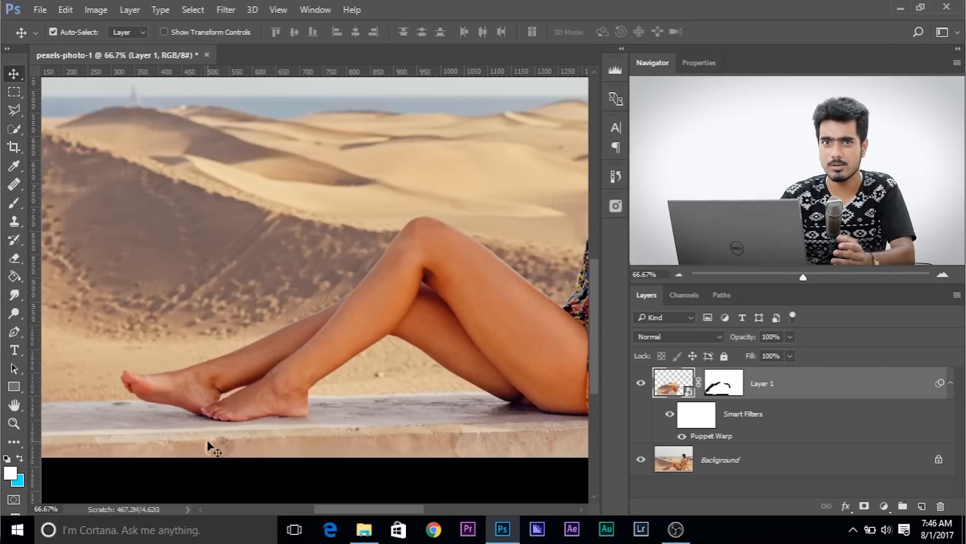